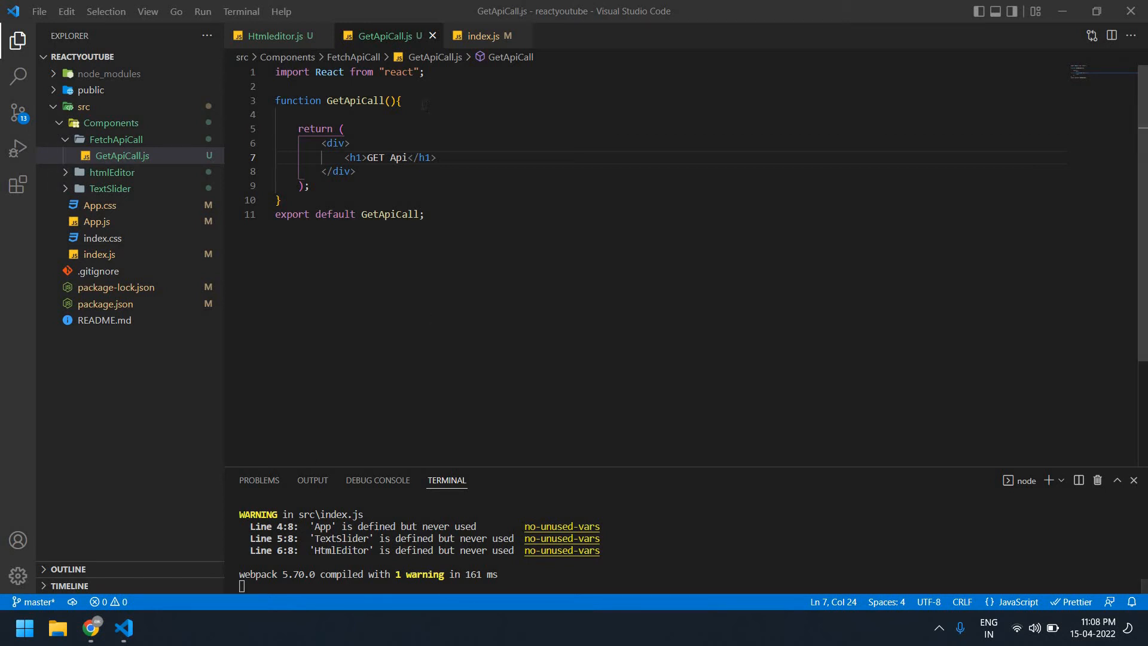
{"action": "left_click", "coordinate": [400, 101]}
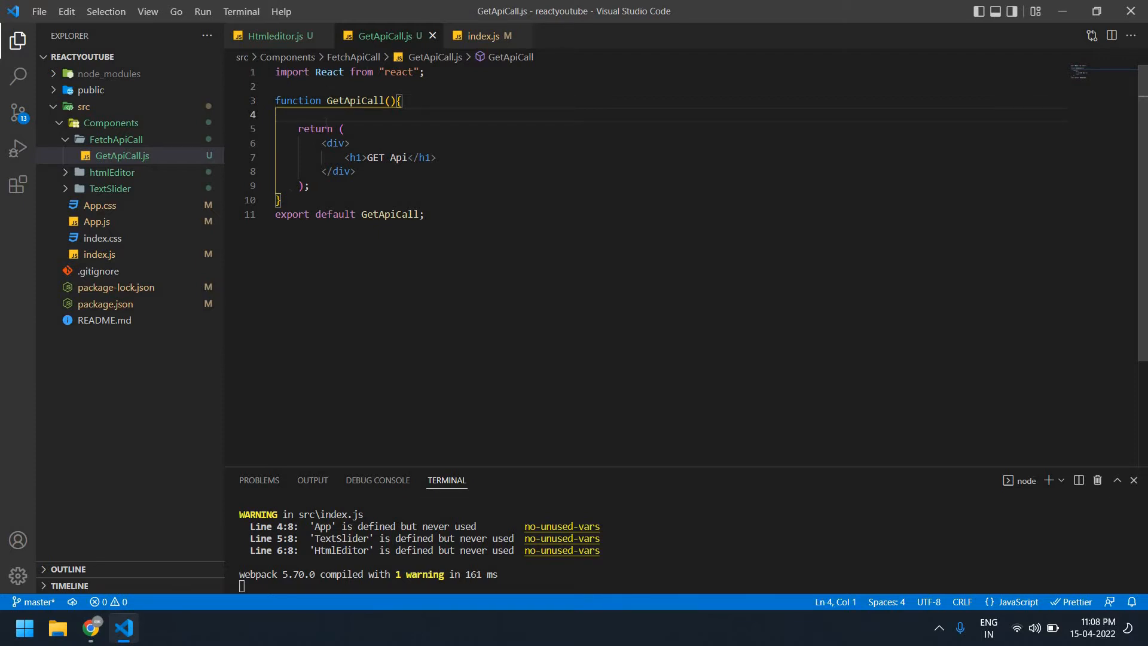
{"action": "type", "text": "useEffect"}
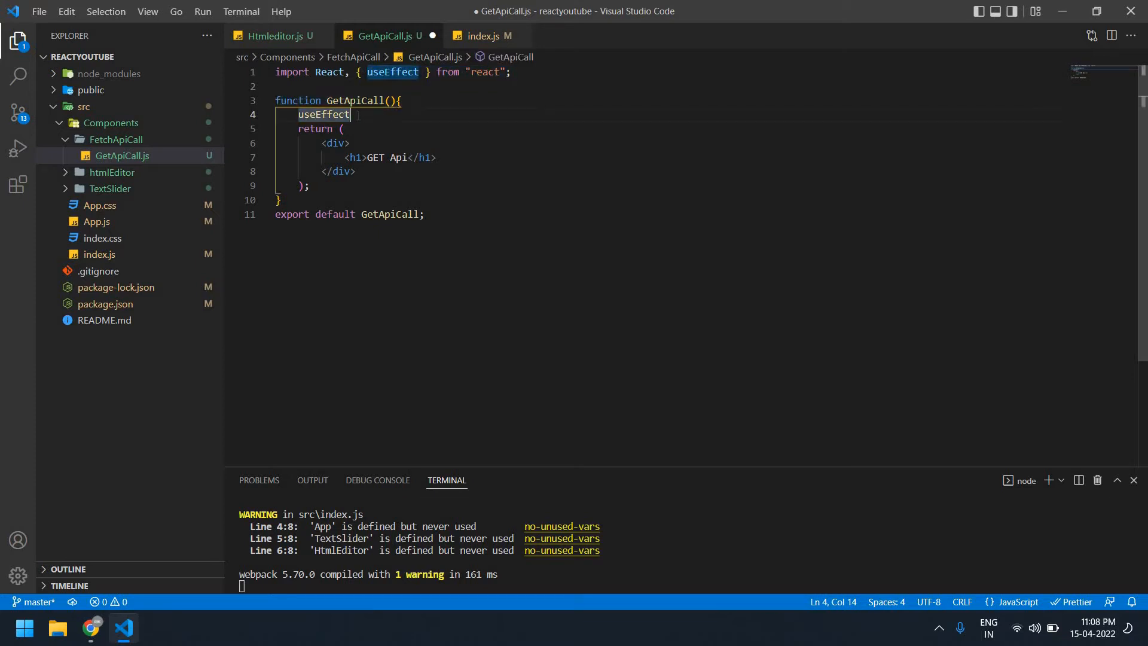
{"action": "type", "text": "())"}
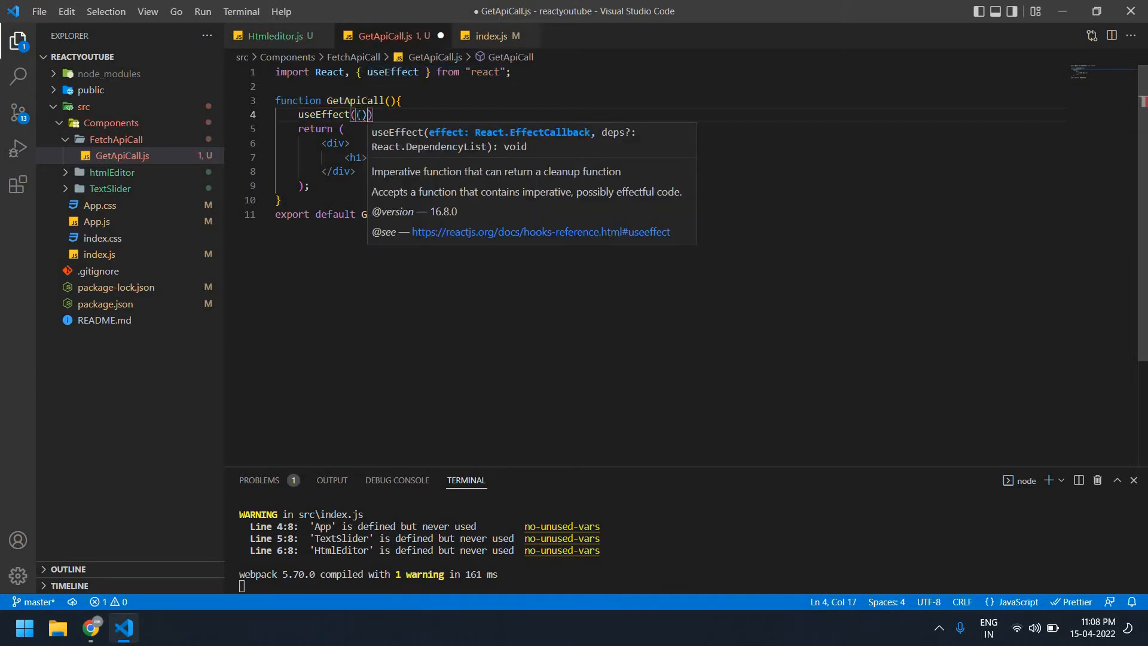
{"action": "type", "text": "()=>fetch("}
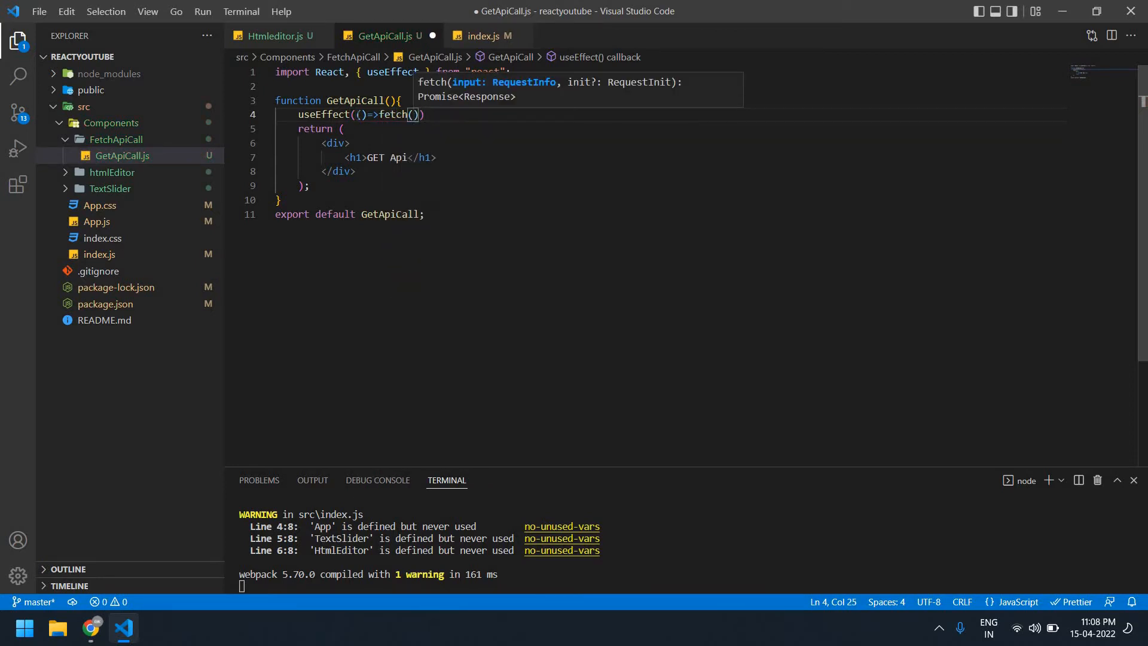
{"action": "type", "text": "\"https://reqres.in/api/products/3\""}
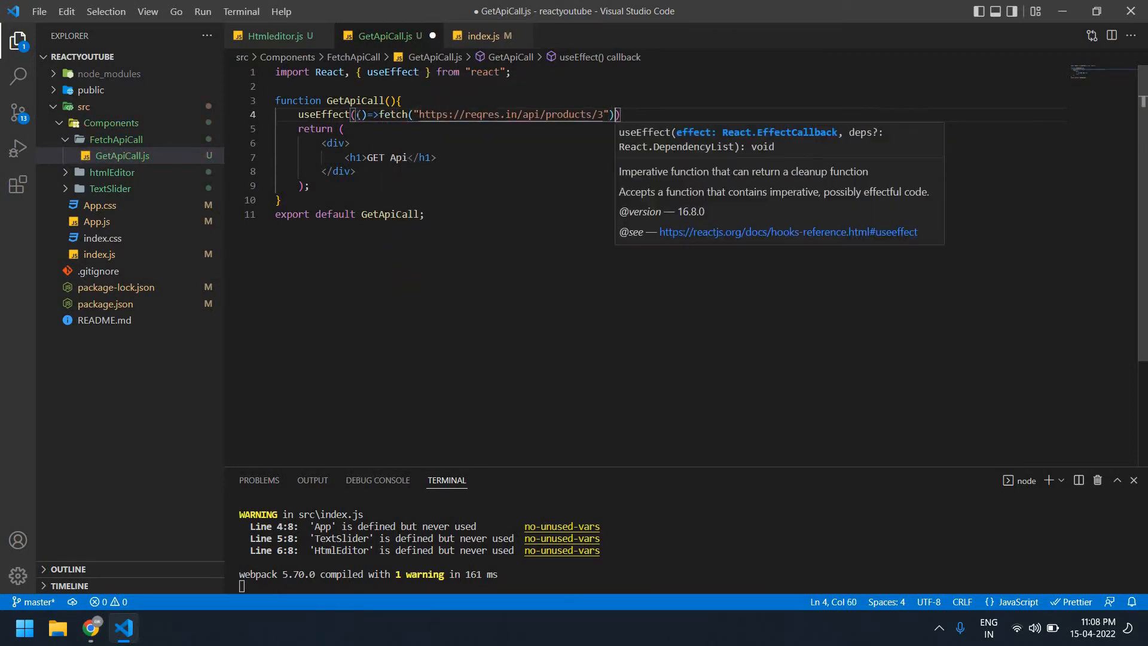
{"action": "type", "text": ".the"}
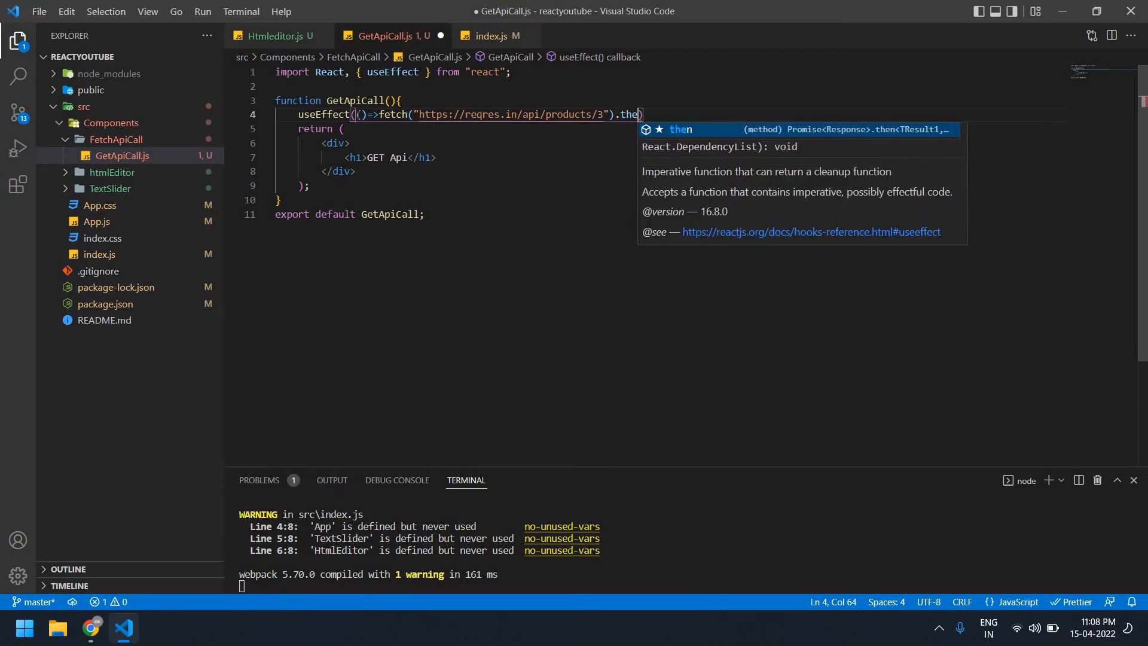
{"action": "type", "text": "()"}
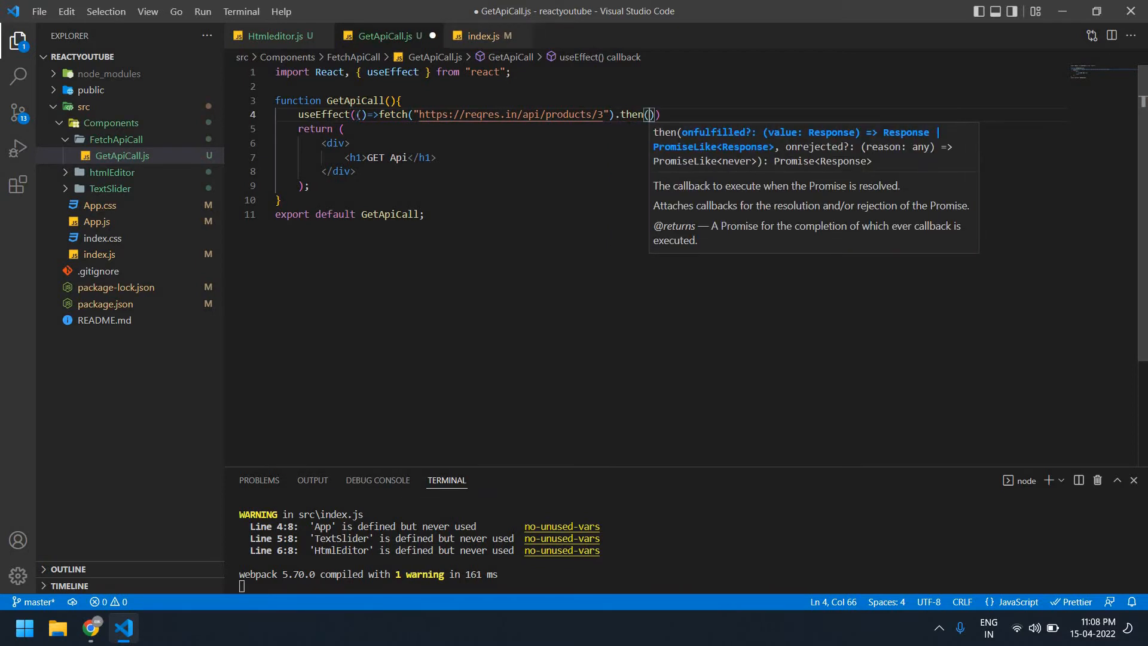
{"action": "type", "text": "data"}
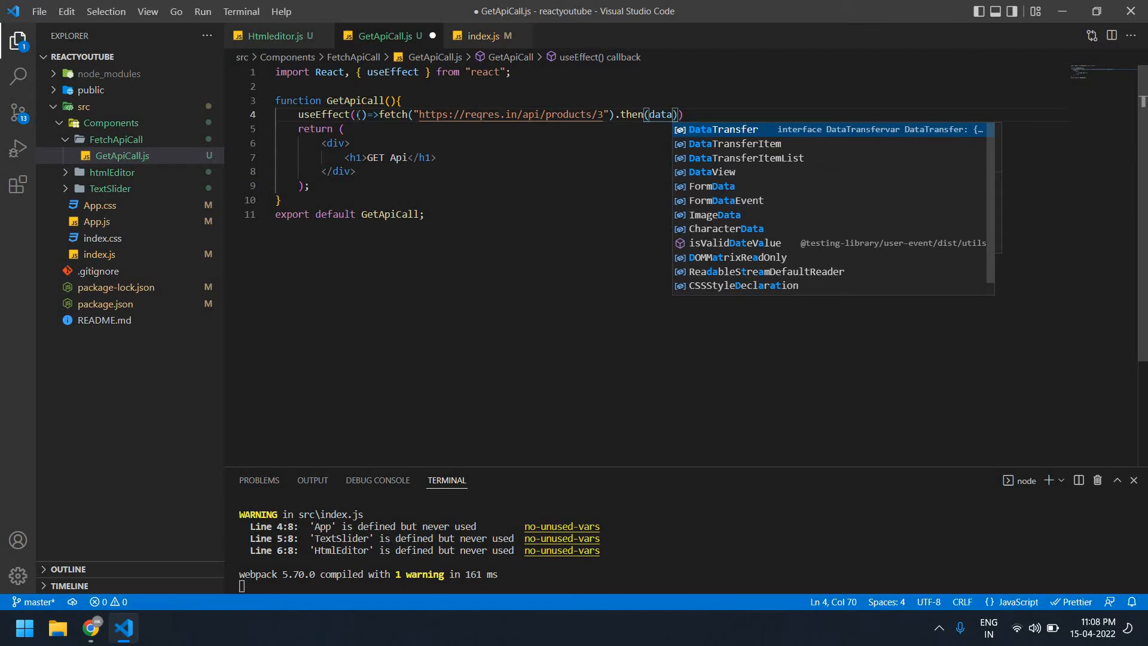
{"action": "type", "text": "=>data.json"}
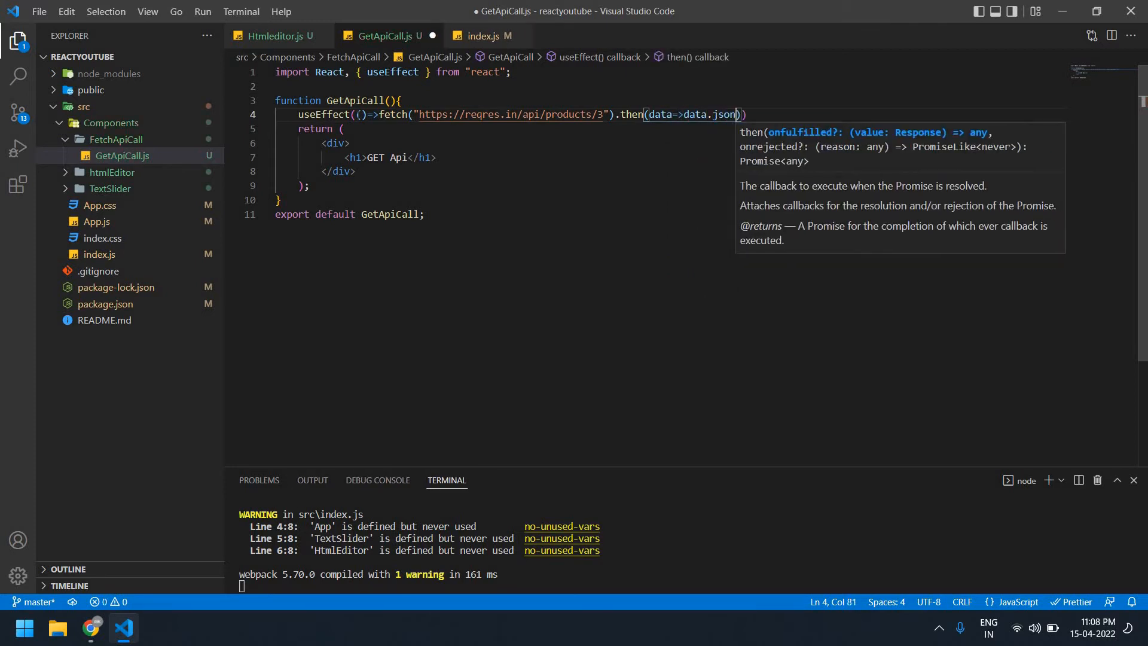
{"action": "type", "text": "())"}
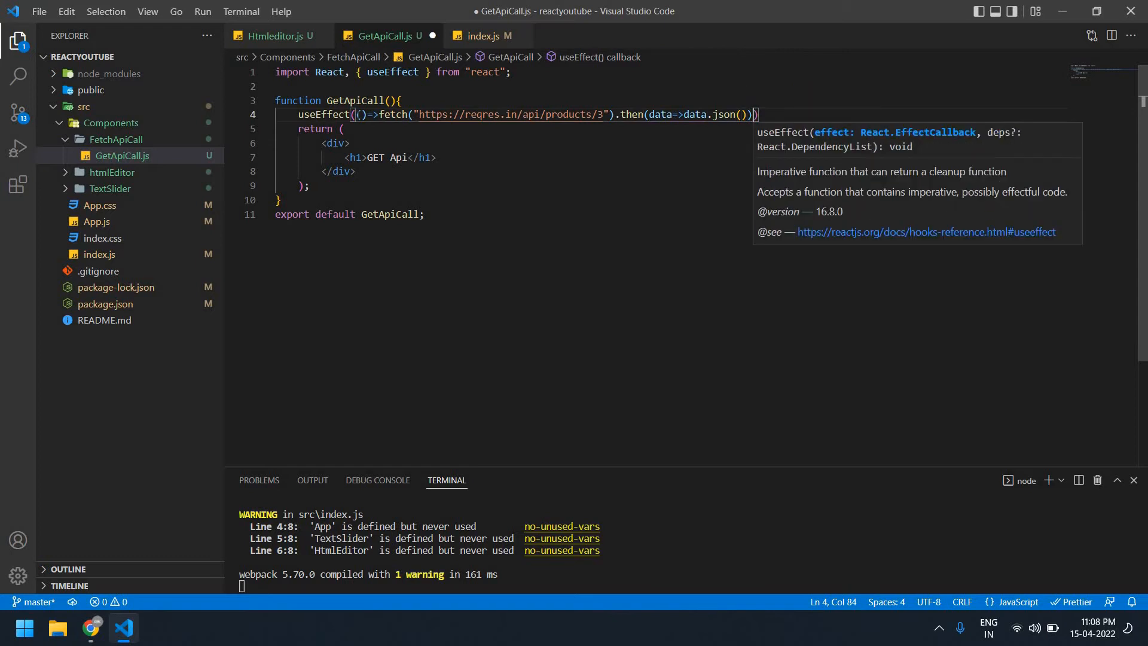
- Chain a then callback logging the result with "demo" and save the file
{"action": "type", "text": ".then"}
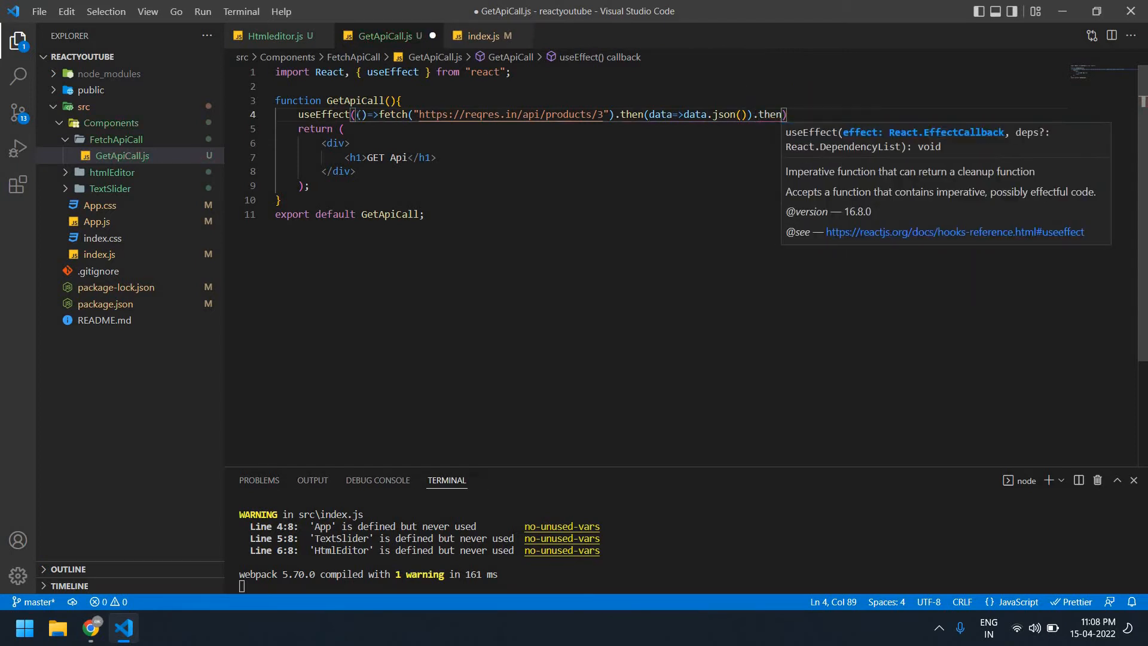
{"action": "type", "text": "()"}
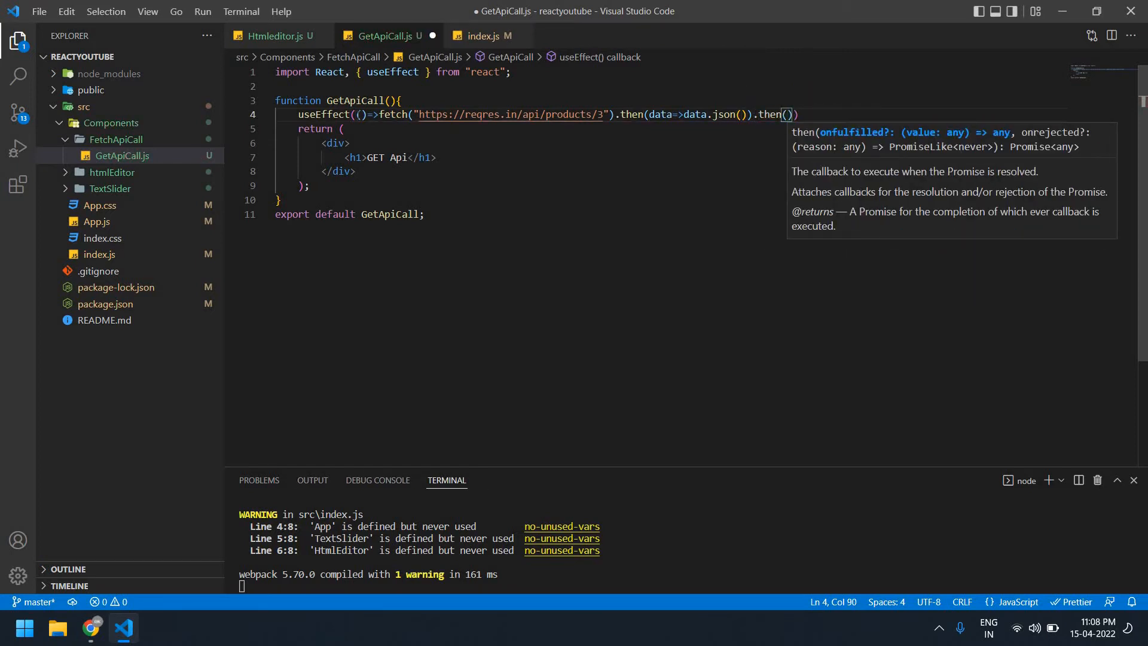
{"action": "type", "text": "result=>c"}
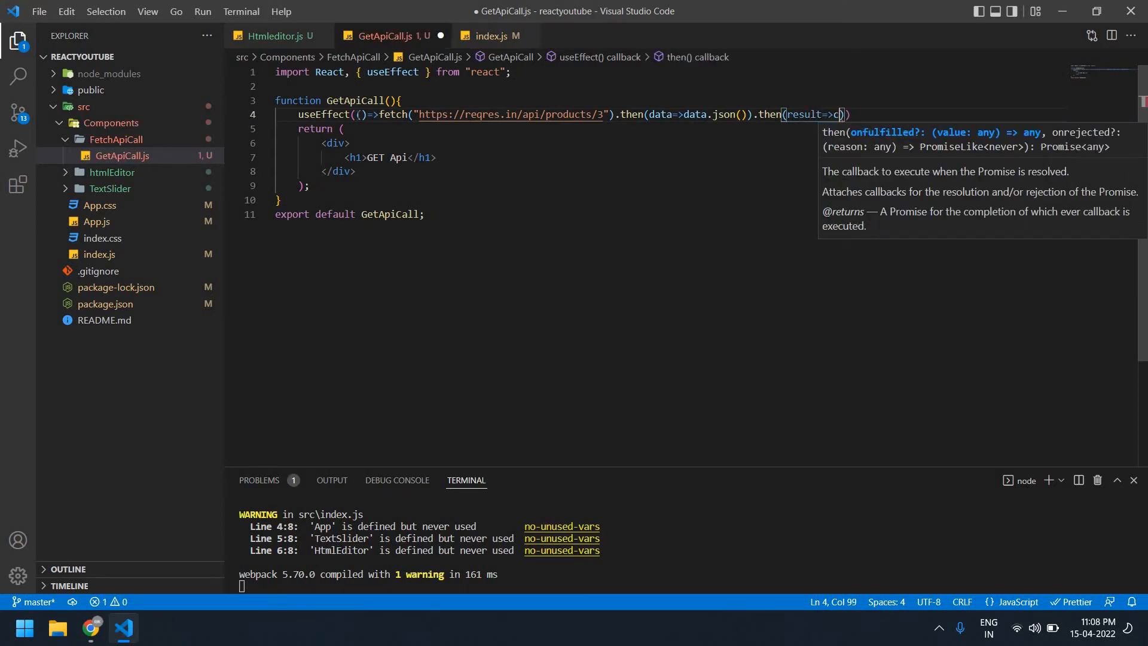
{"action": "type", "text": "onsole.log(result,\""}
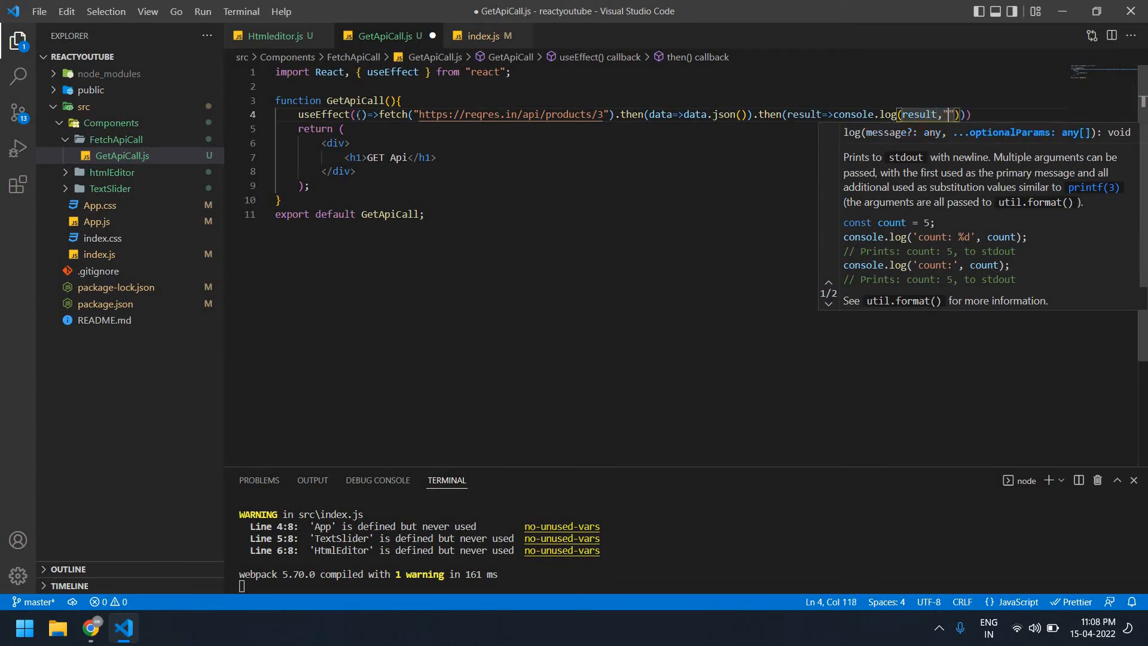
{"action": "type", "text": "demo"}
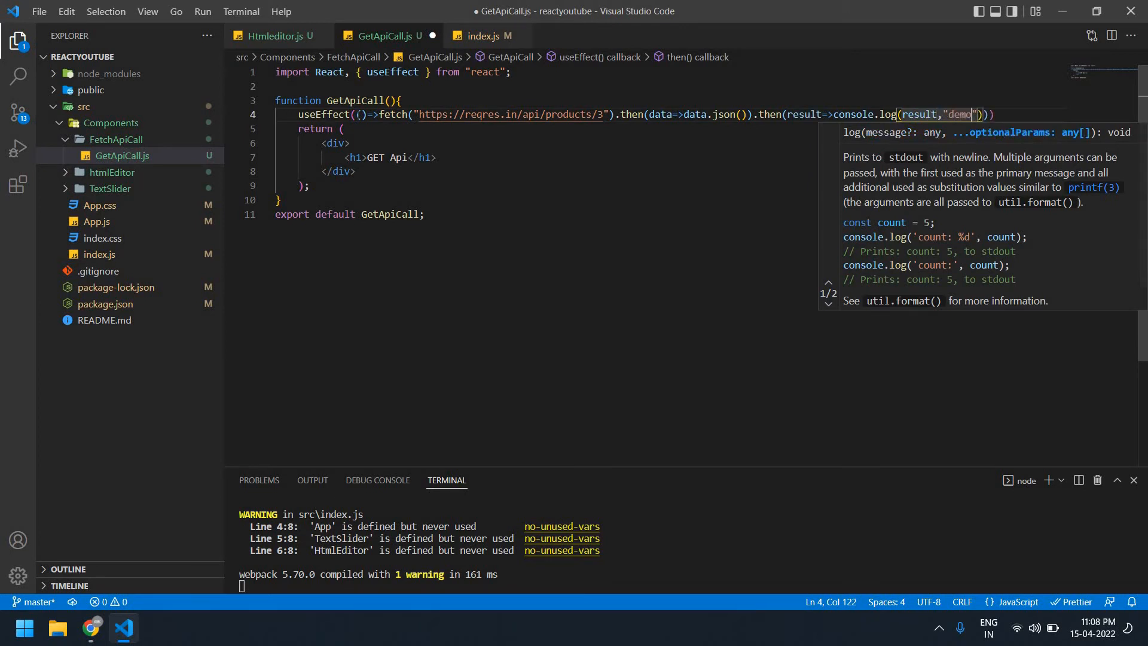
{"action": "key", "text": "ctrl+s"}
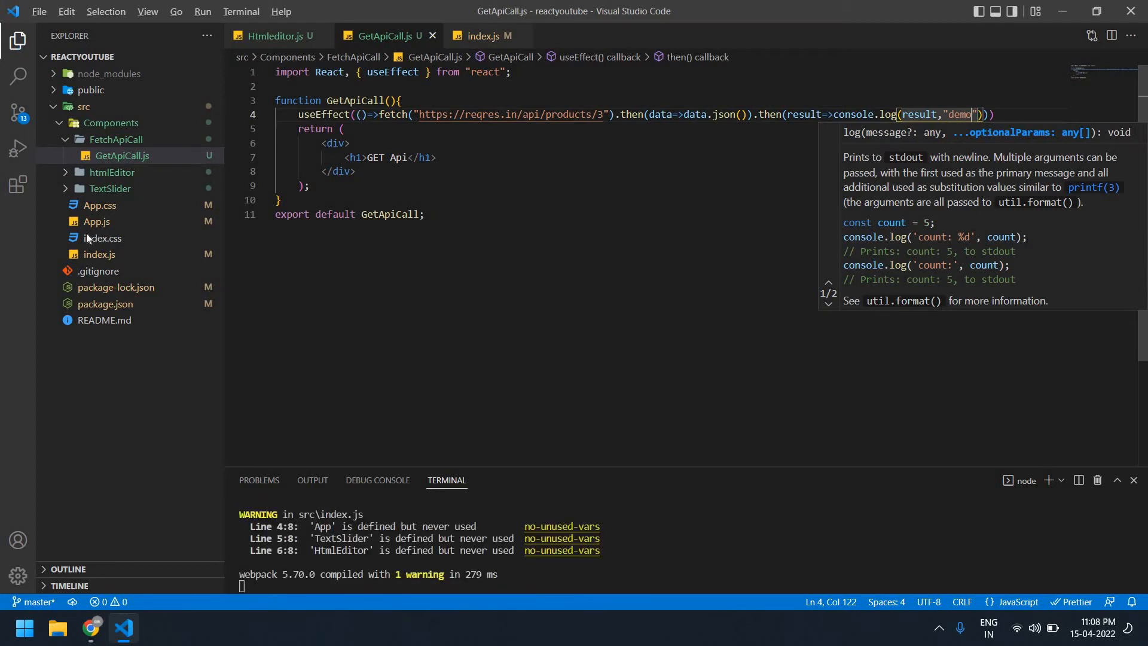
- Inspect the logged product object in Chrome's console, expanding its support field, then return to the editor
{"action": "left_click", "coordinate": [89, 627]}
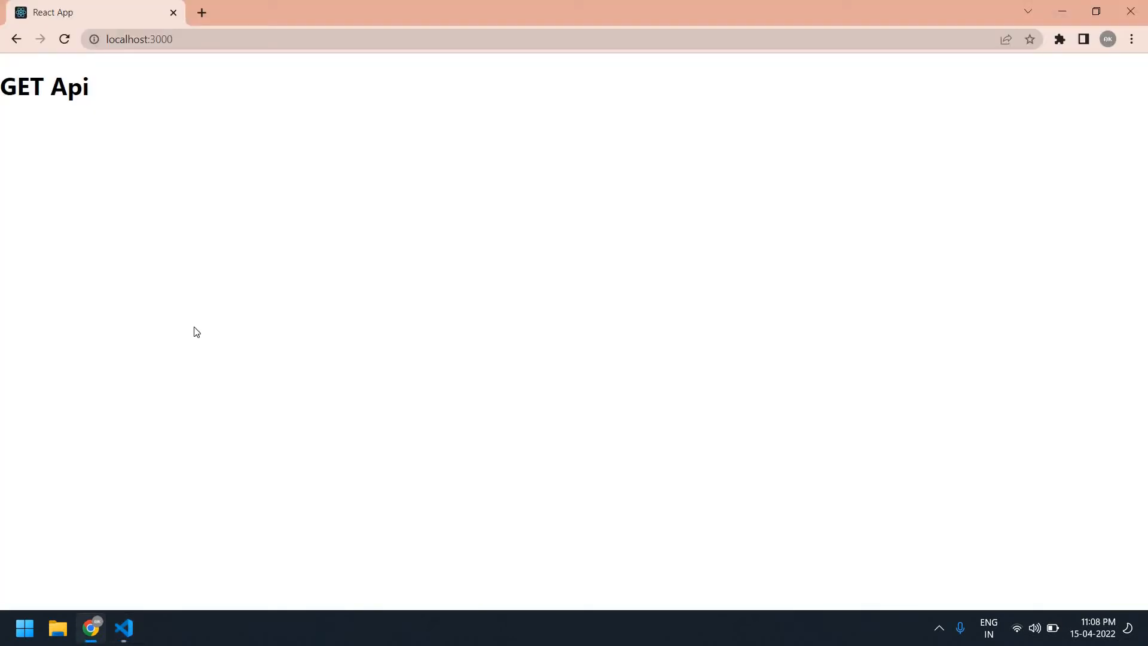
{"action": "key", "text": "F12"}
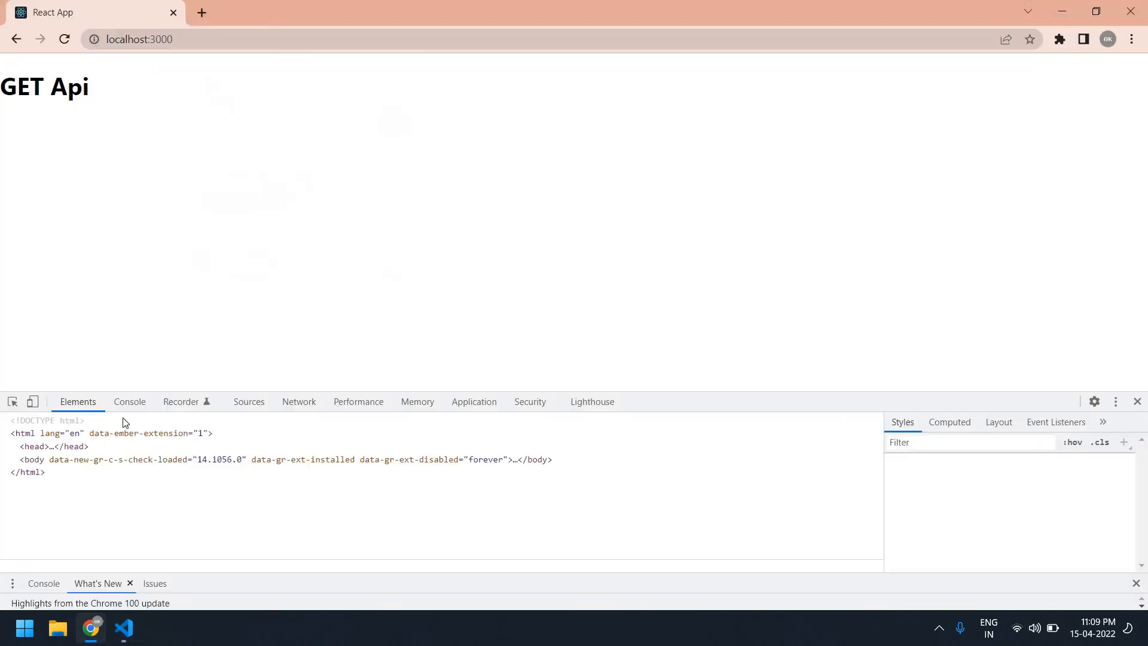
{"action": "left_click", "coordinate": [129, 402]}
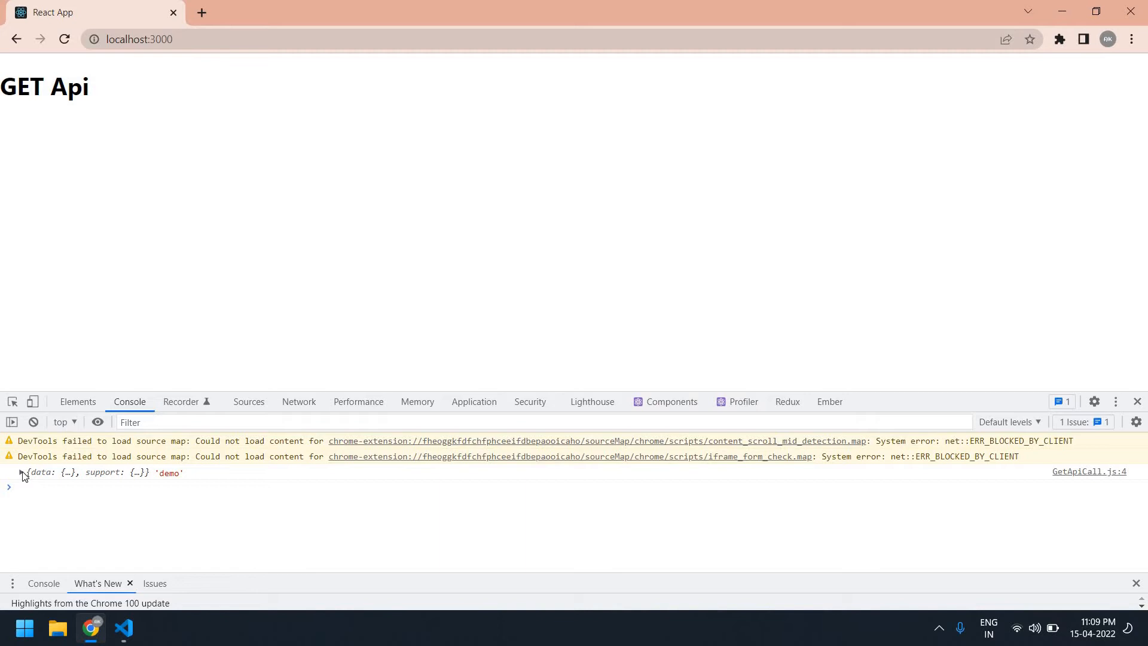
{"action": "left_click", "coordinate": [21, 473]}
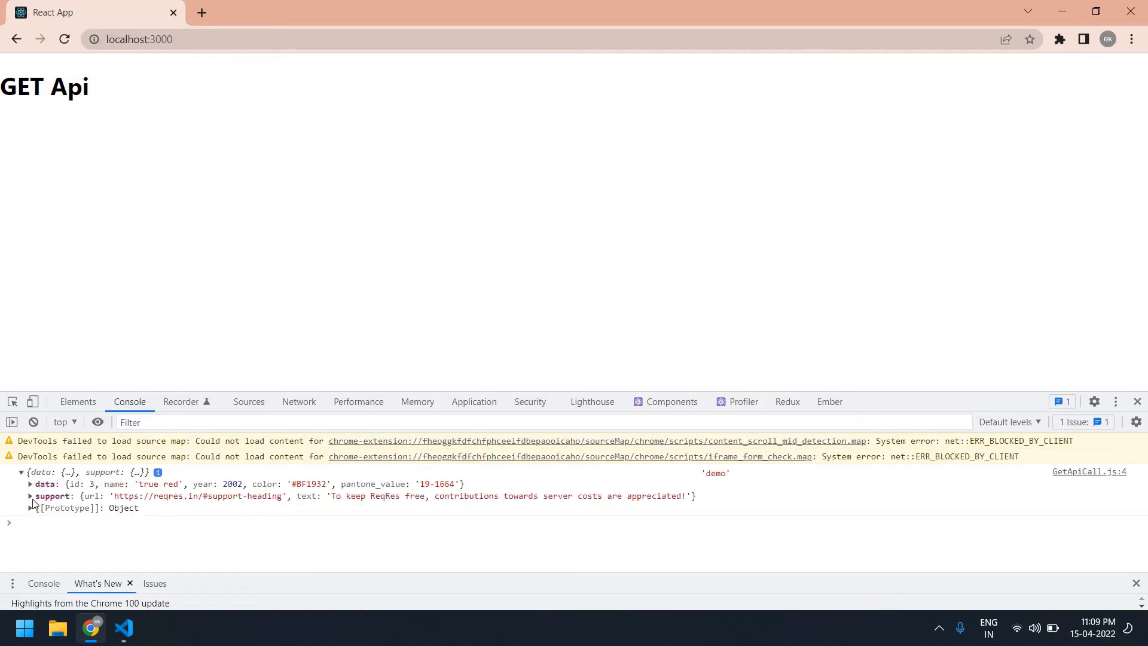
{"action": "left_click", "coordinate": [31, 494]}
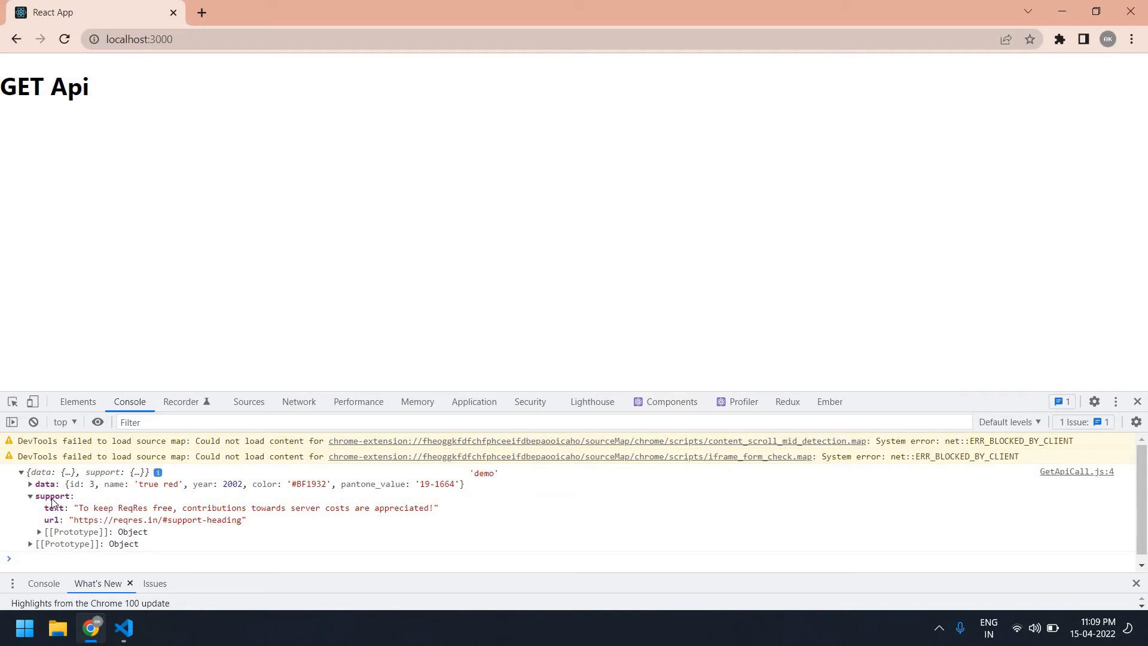
{"action": "left_click", "coordinate": [123, 628]}
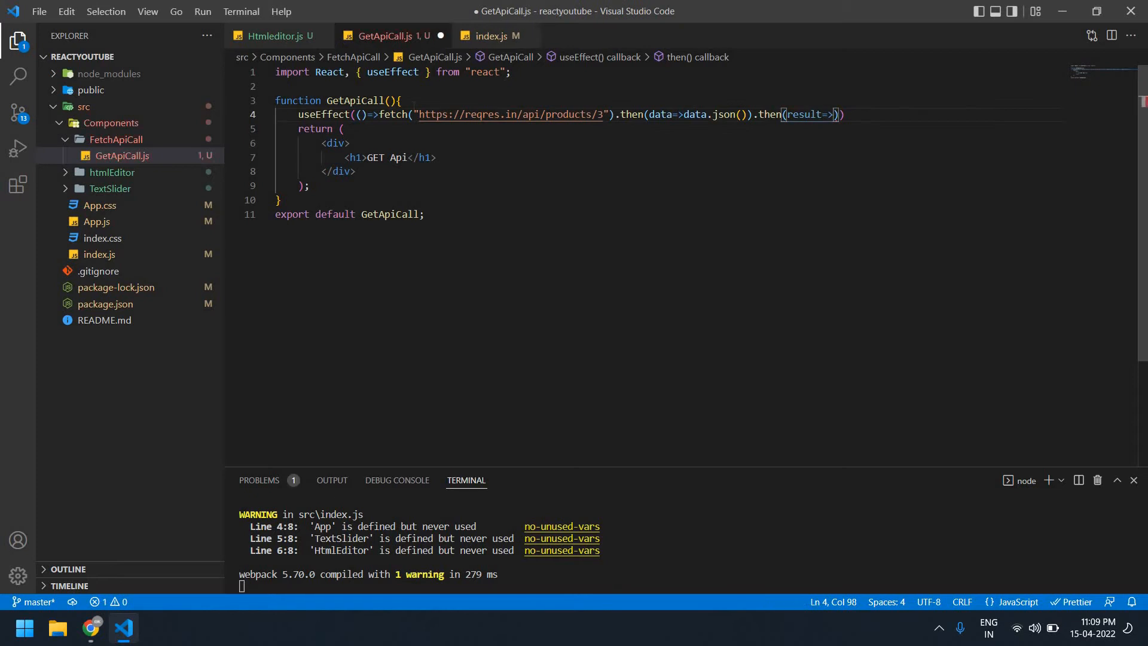
- Declare const [data,setData] state initialised with useState([])
{"action": "key", "text": "Enter"}
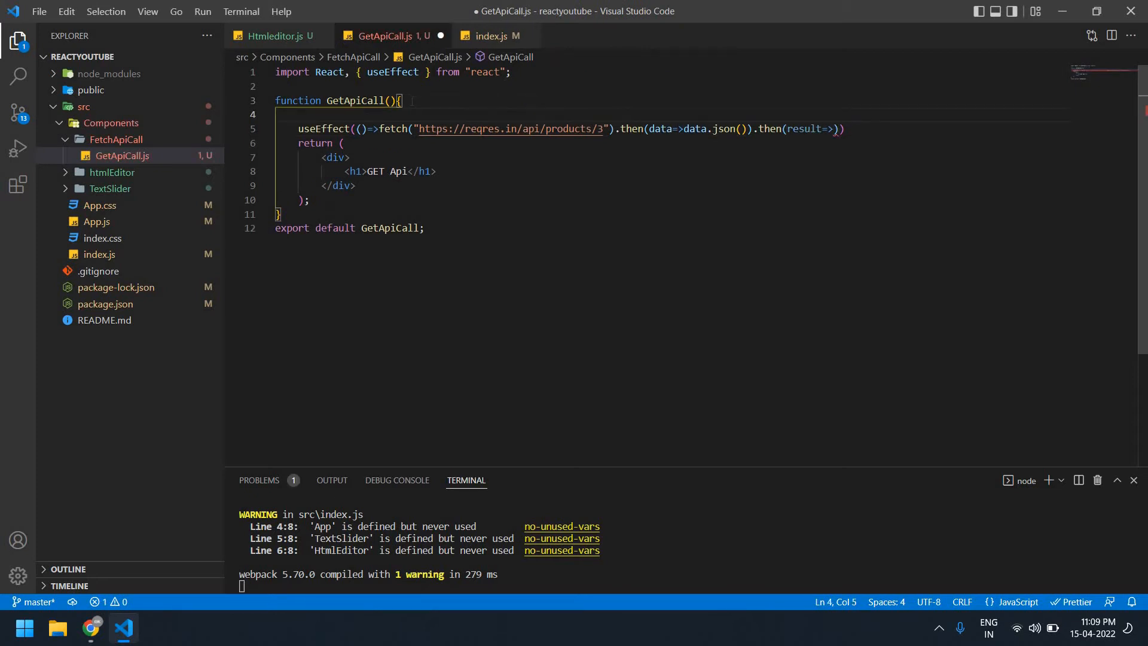
{"action": "type", "text": "const"}
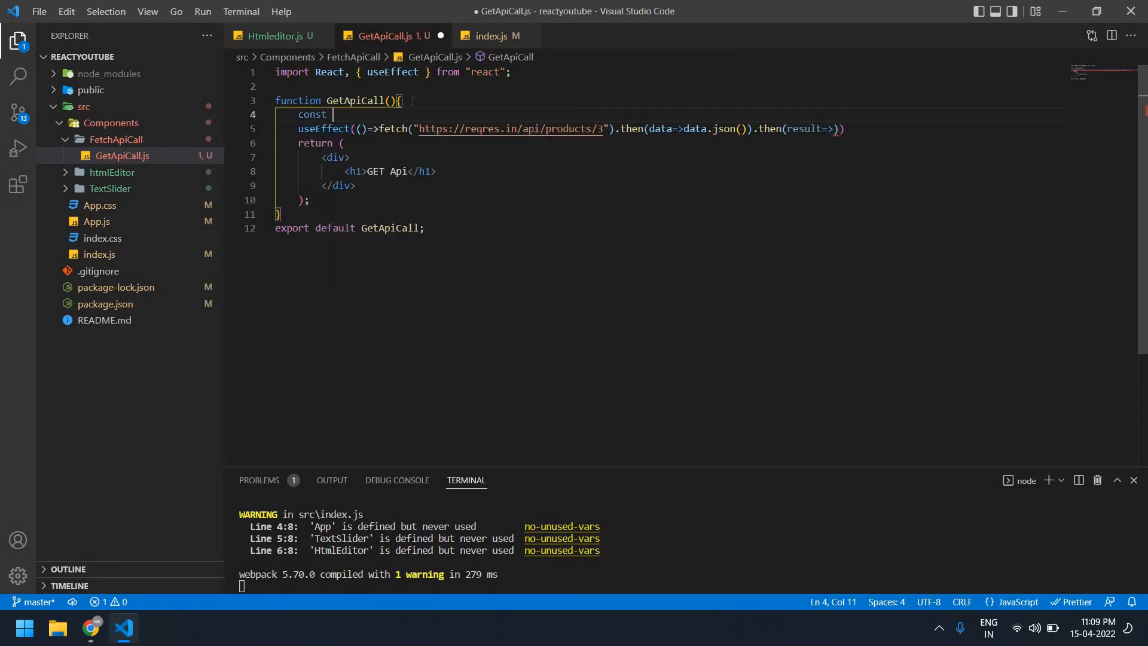
{"action": "type", "text": "[data"}
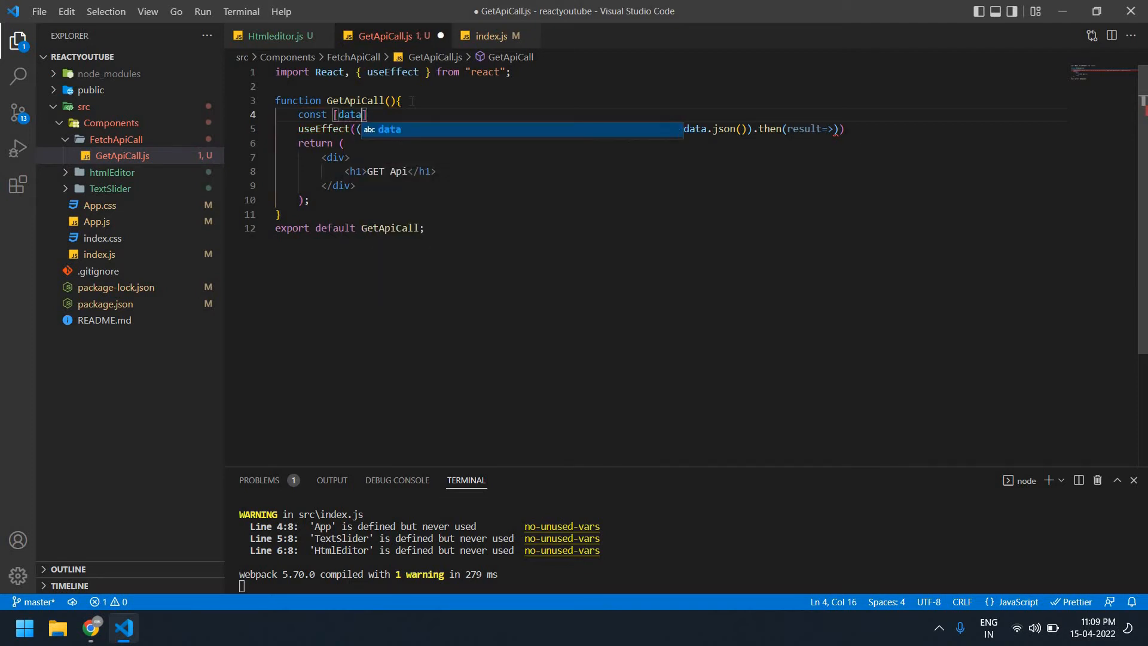
{"action": "type", "text": ",setData"}
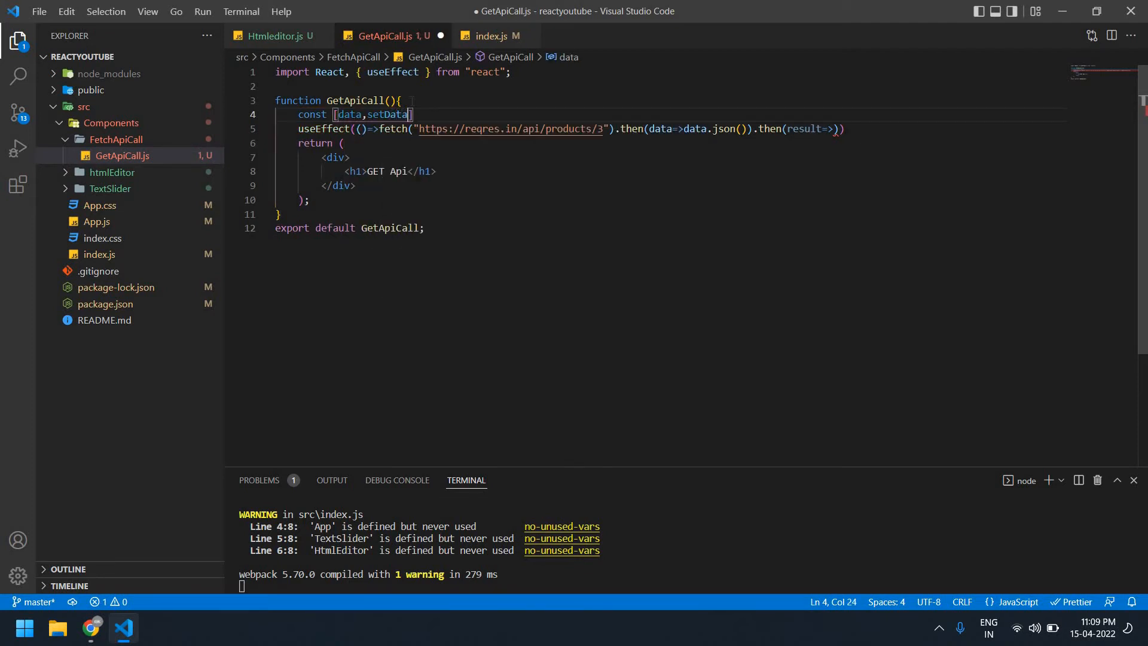
{"action": "type", "text": "=useState"}
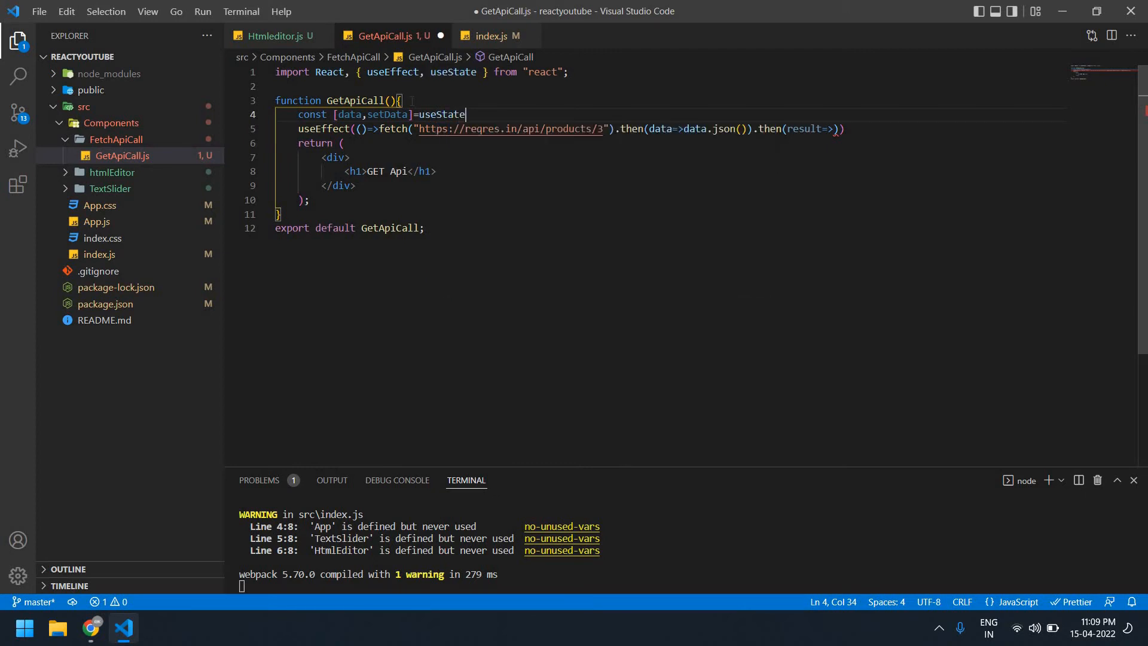
{"action": "double_click", "coordinate": [452, 72]}
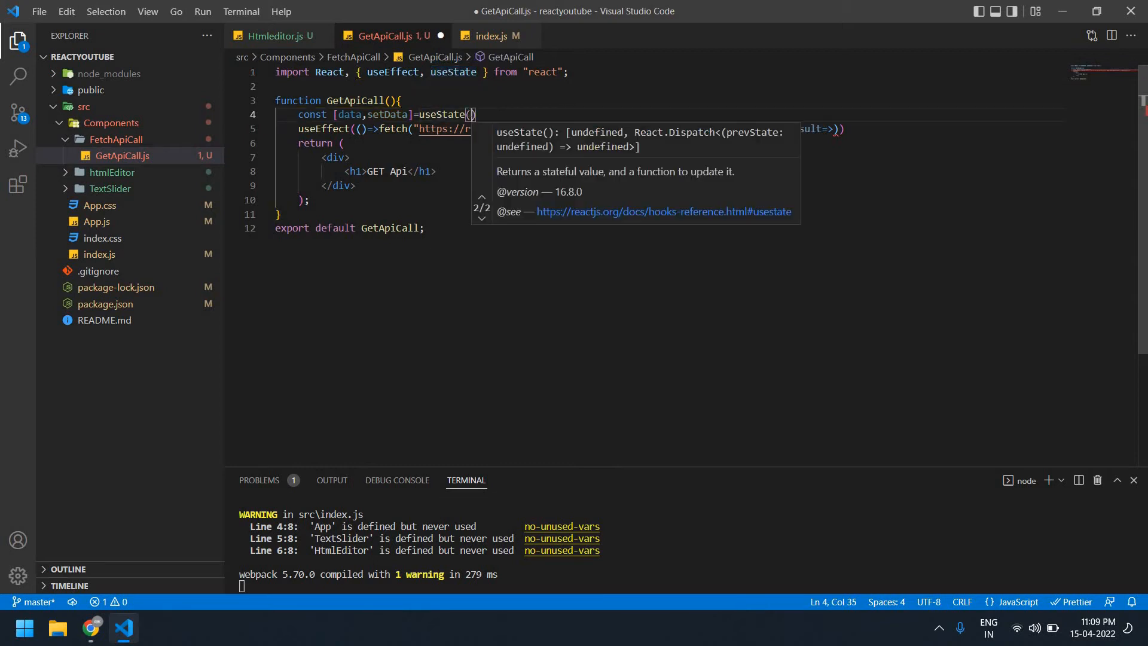
{"action": "type", "text": "[]"}
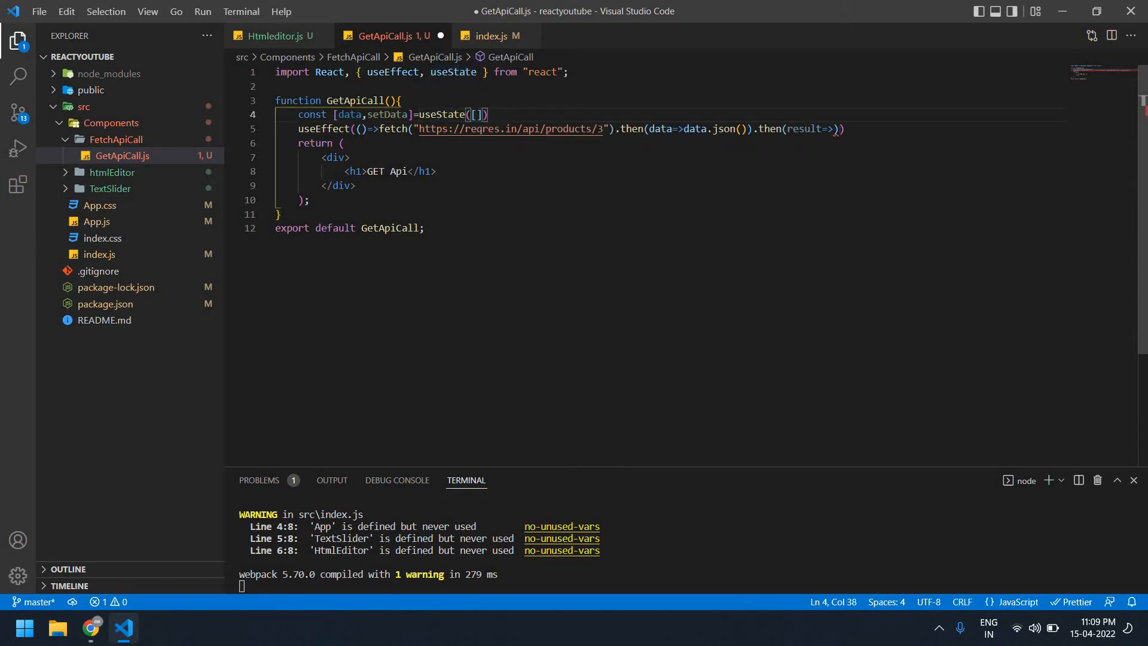
- Complete the then callback as setData(result.support), checking the property name in the console
{"action": "type", "text": "setData"}
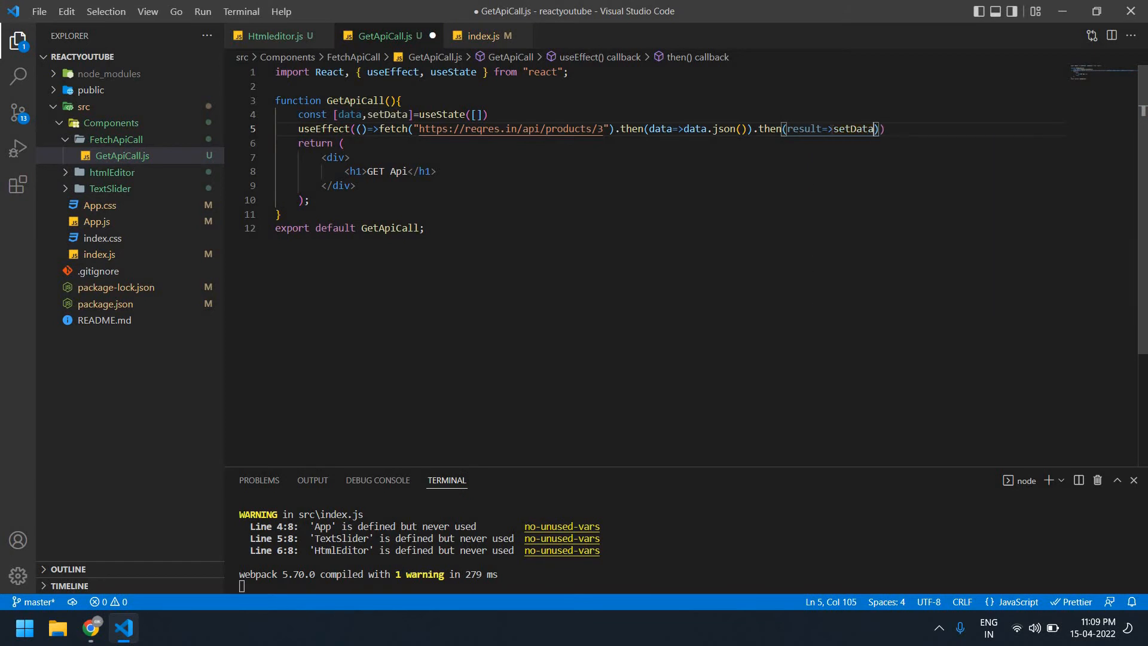
{"action": "type", "text": "result"}
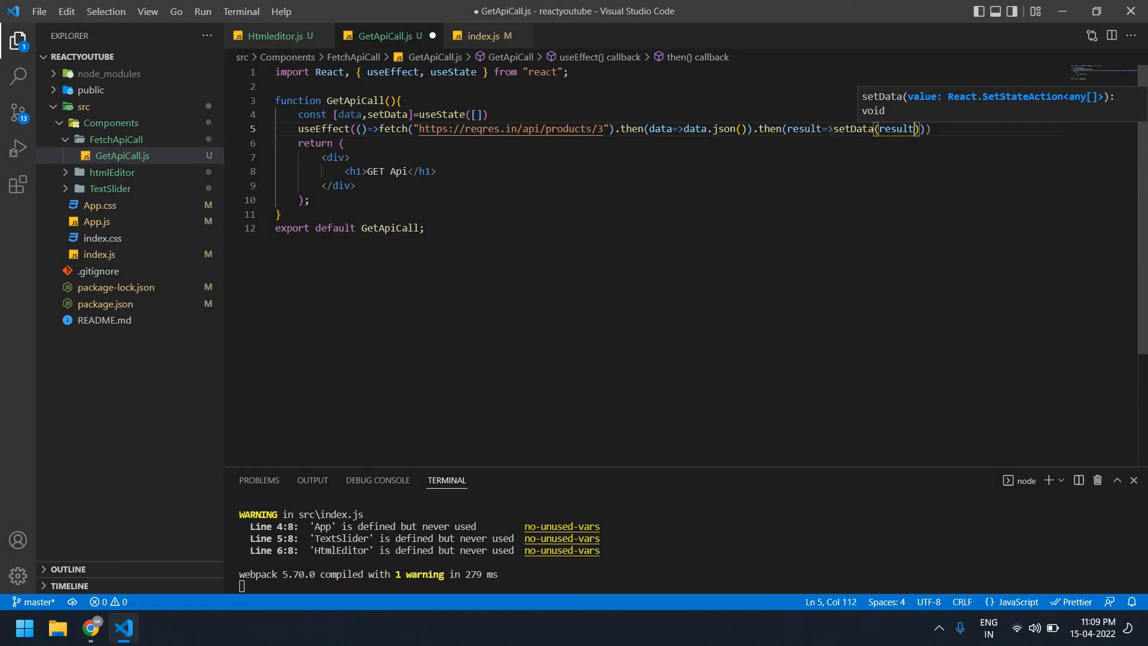
{"action": "type", "text": "."}
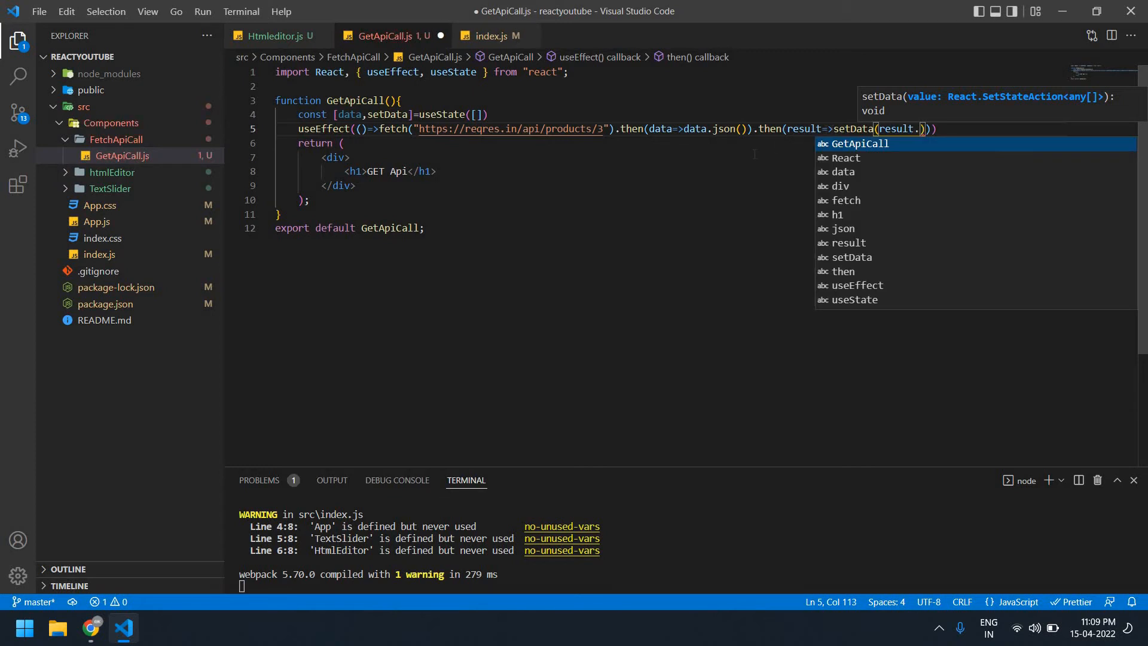
{"action": "left_click", "coordinate": [89, 628]}
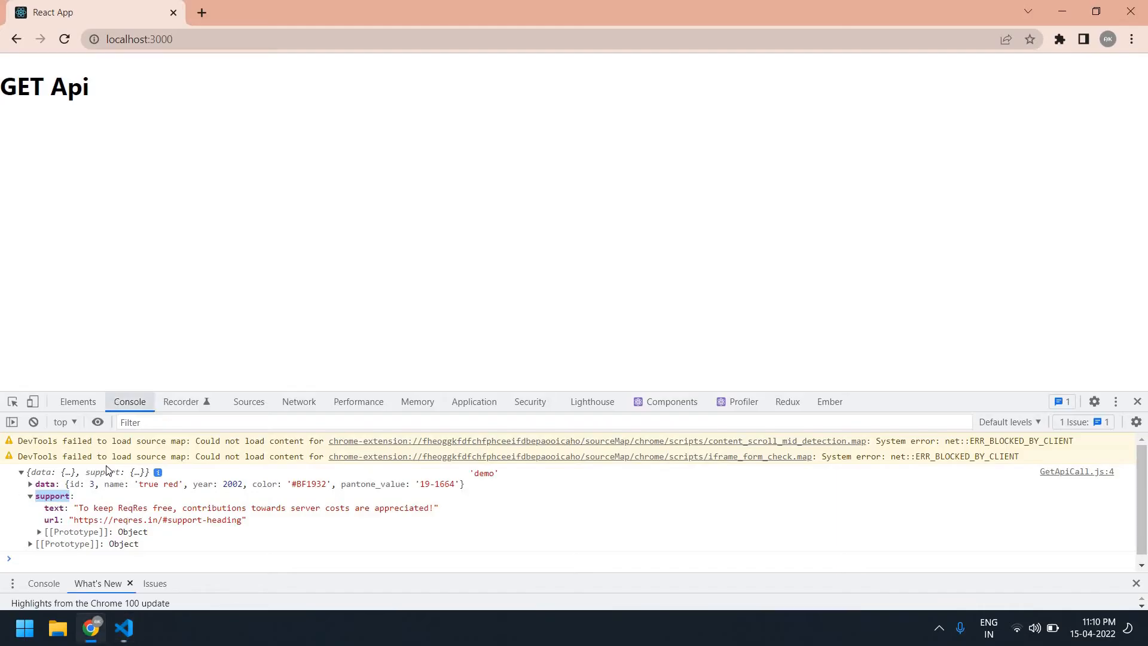
{"action": "mouse_move", "coordinate": [443, 375]}
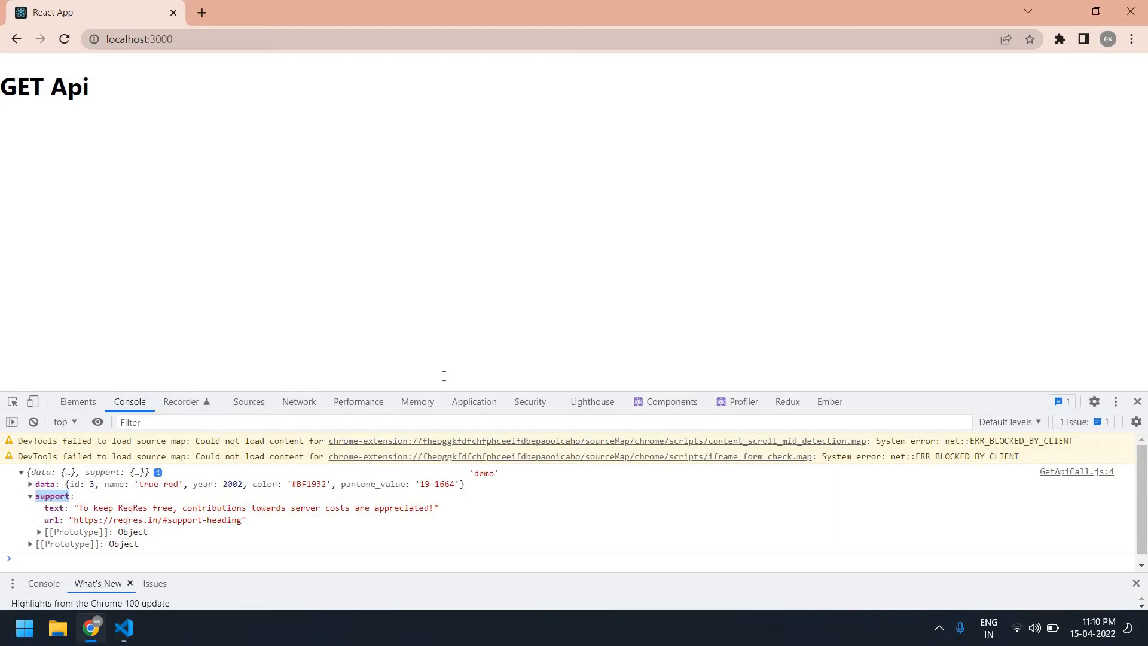
{"action": "left_click", "coordinate": [124, 628]}
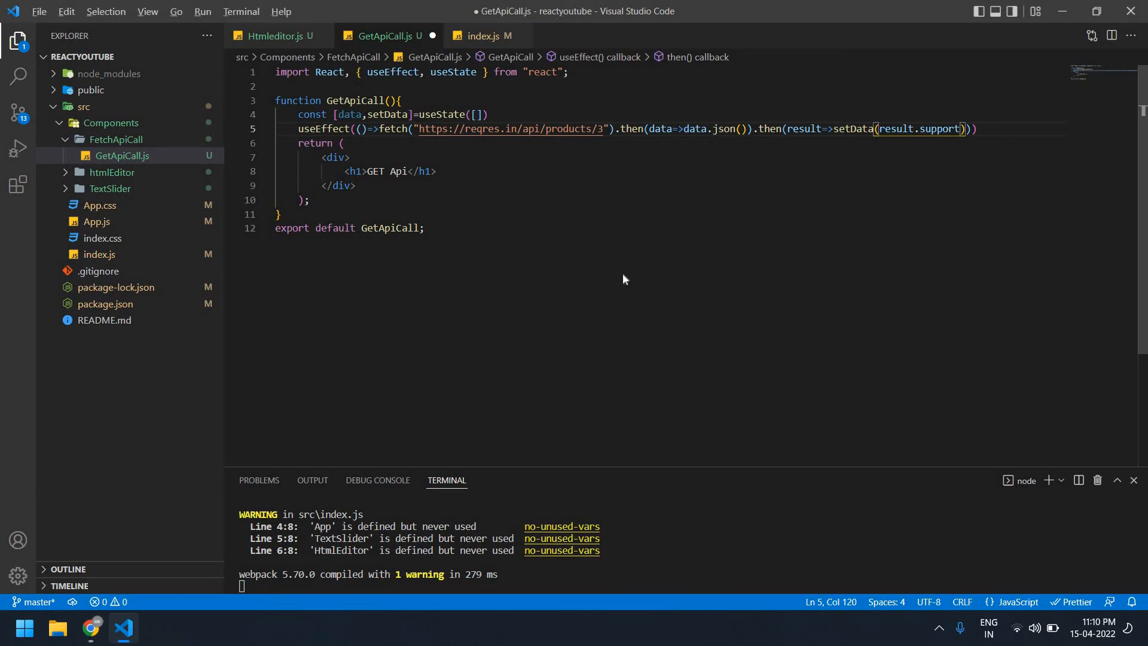
{"action": "left_click", "coordinate": [90, 628]}
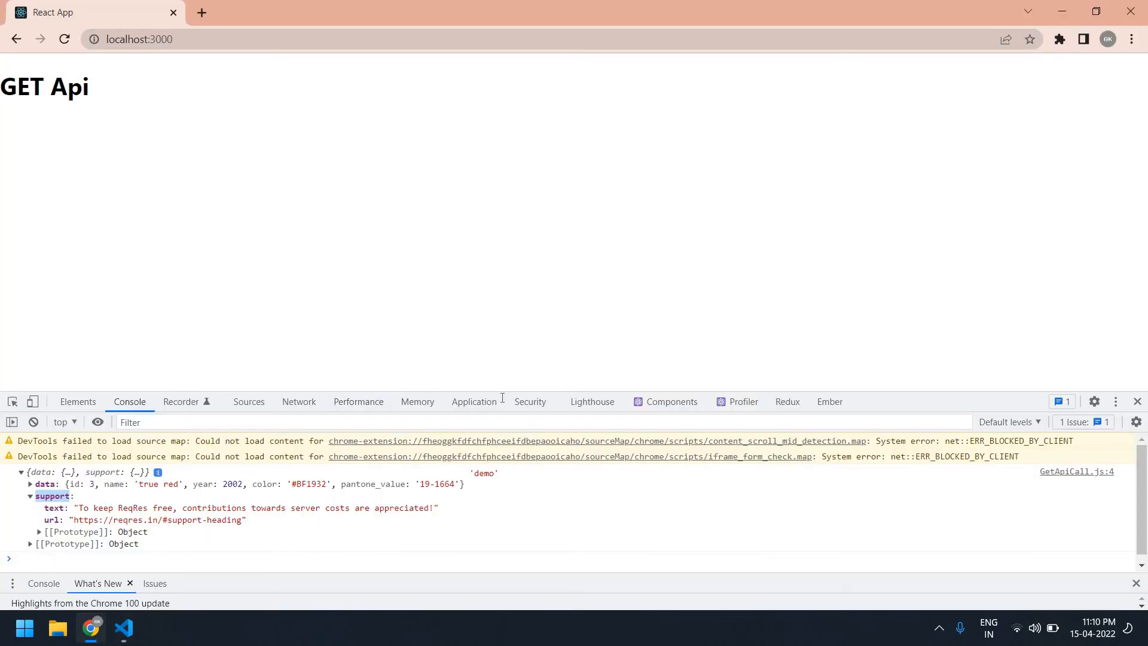
{"action": "left_click", "coordinate": [123, 628]}
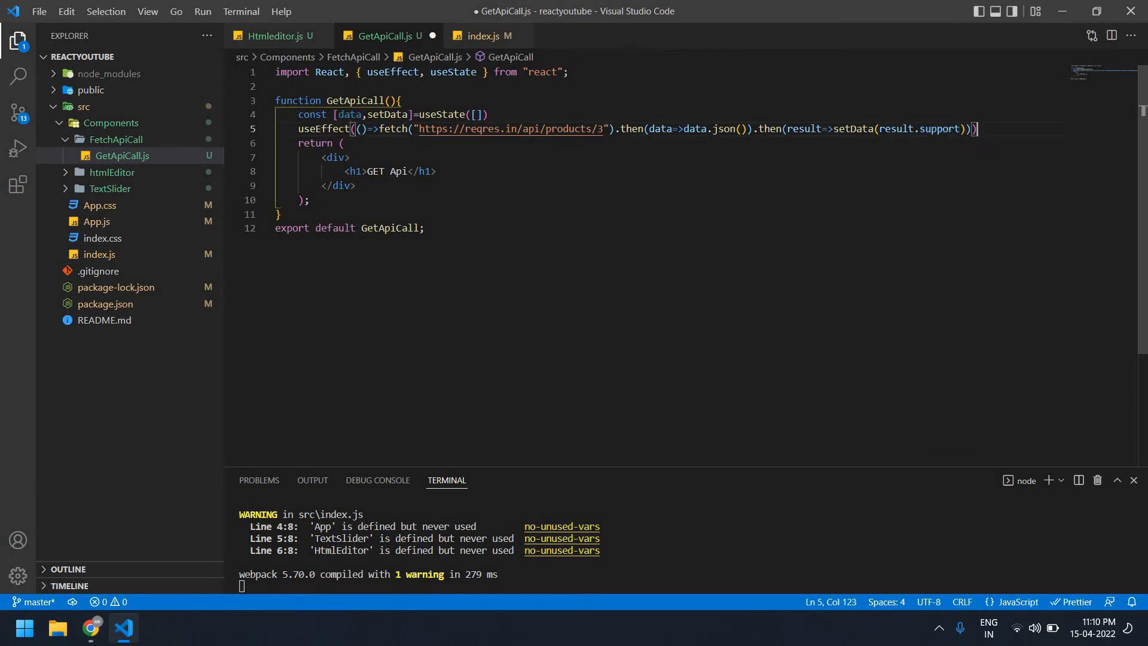
- Add <h1>{data.text}</h1> below GET Api, save, and view the support text on the page
{"action": "double_click", "coordinate": [348, 115]}
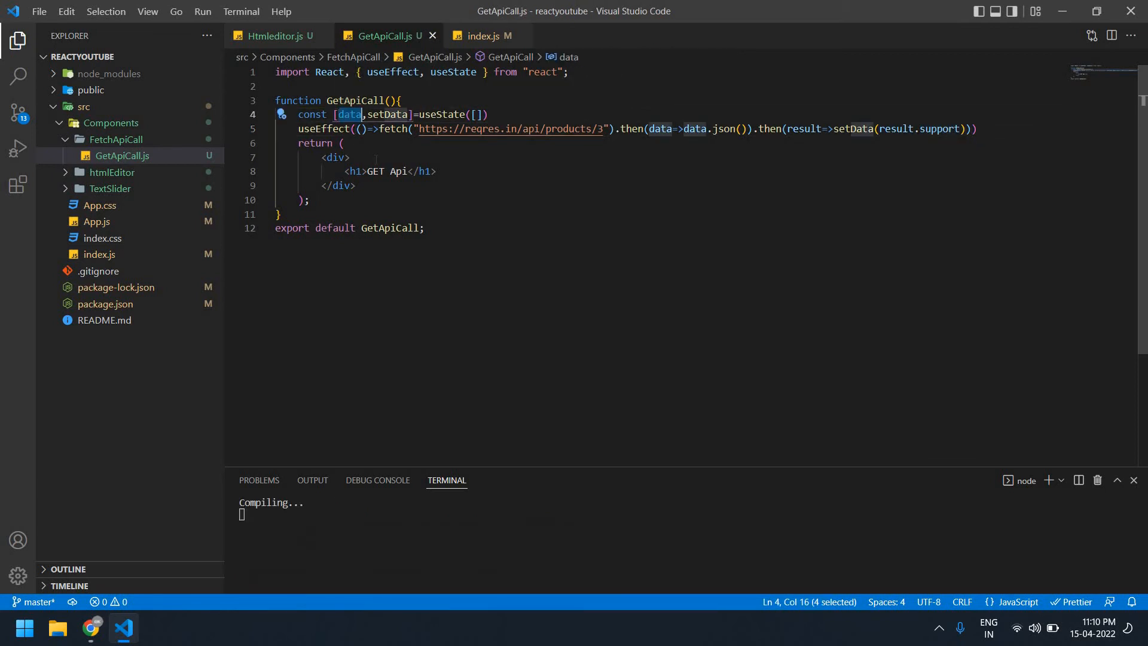
{"action": "key", "text": "enter"}
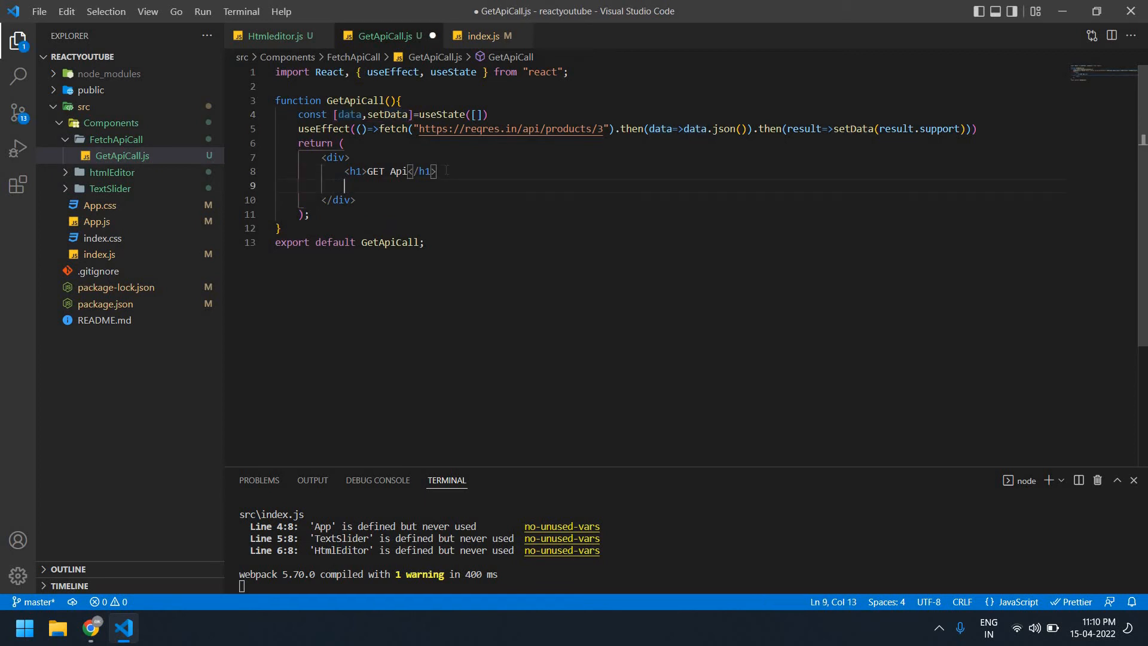
{"action": "type", "text": "<h1>{</h1>"}
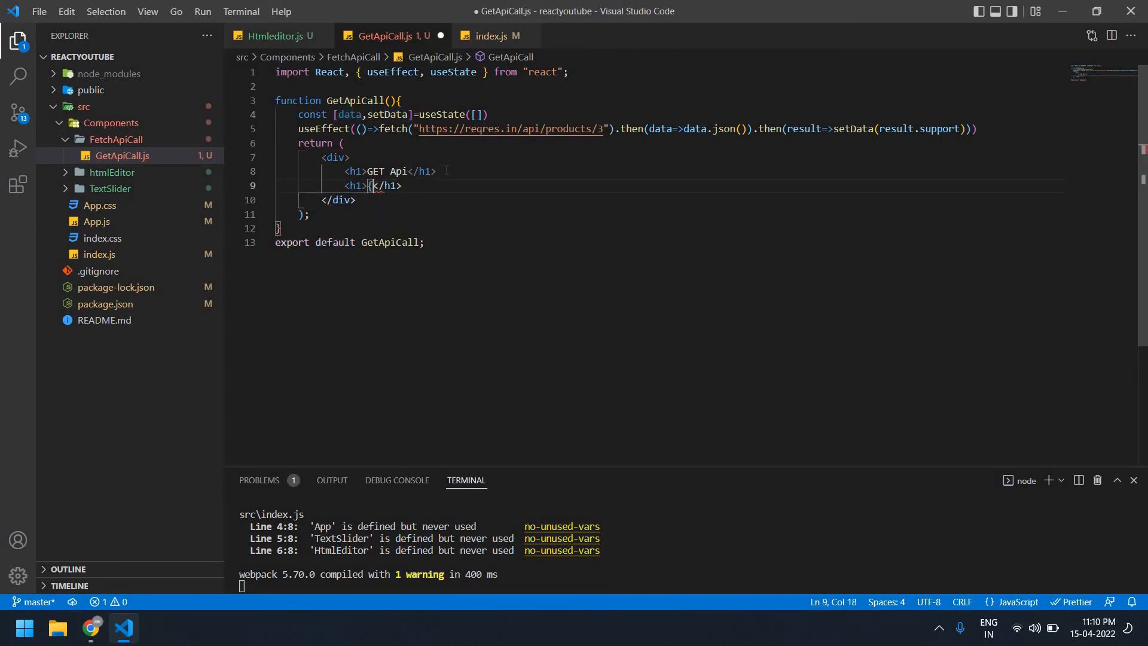
{"action": "type", "text": "data"}
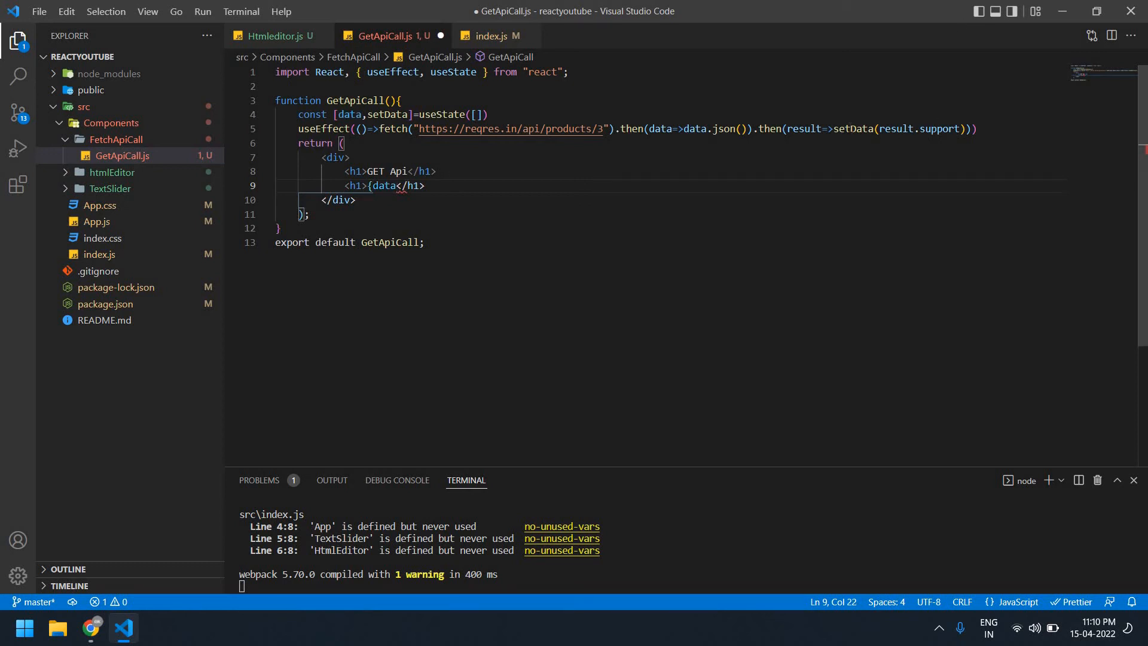
{"action": "double_click", "coordinate": [849, 129]}
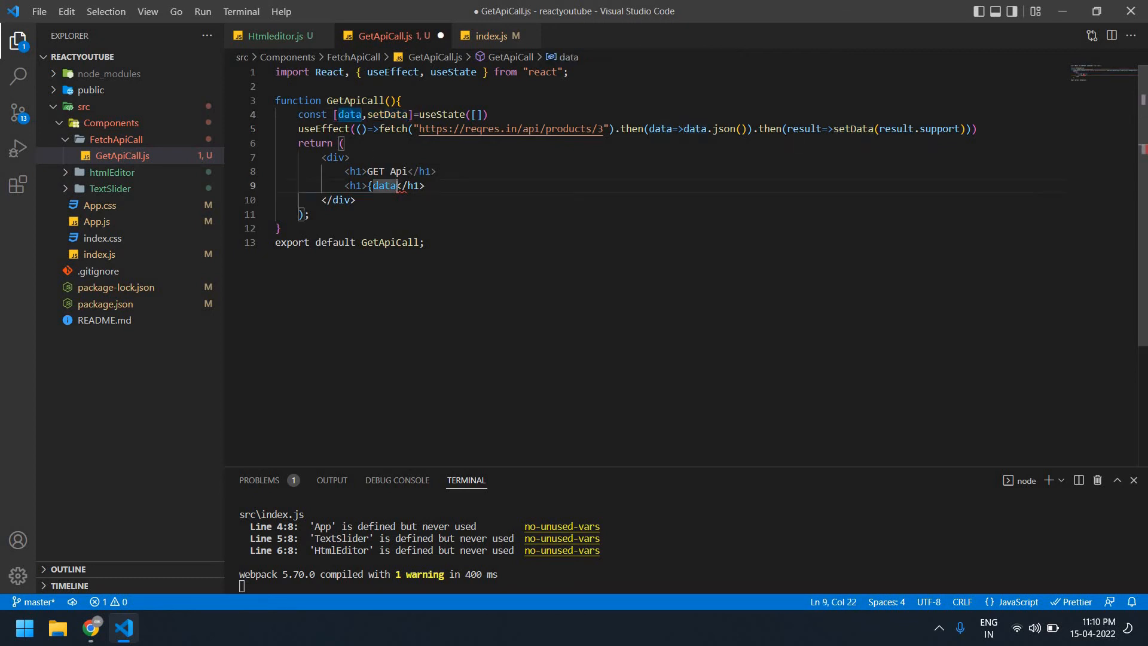
{"action": "left_click", "coordinate": [90, 627]}
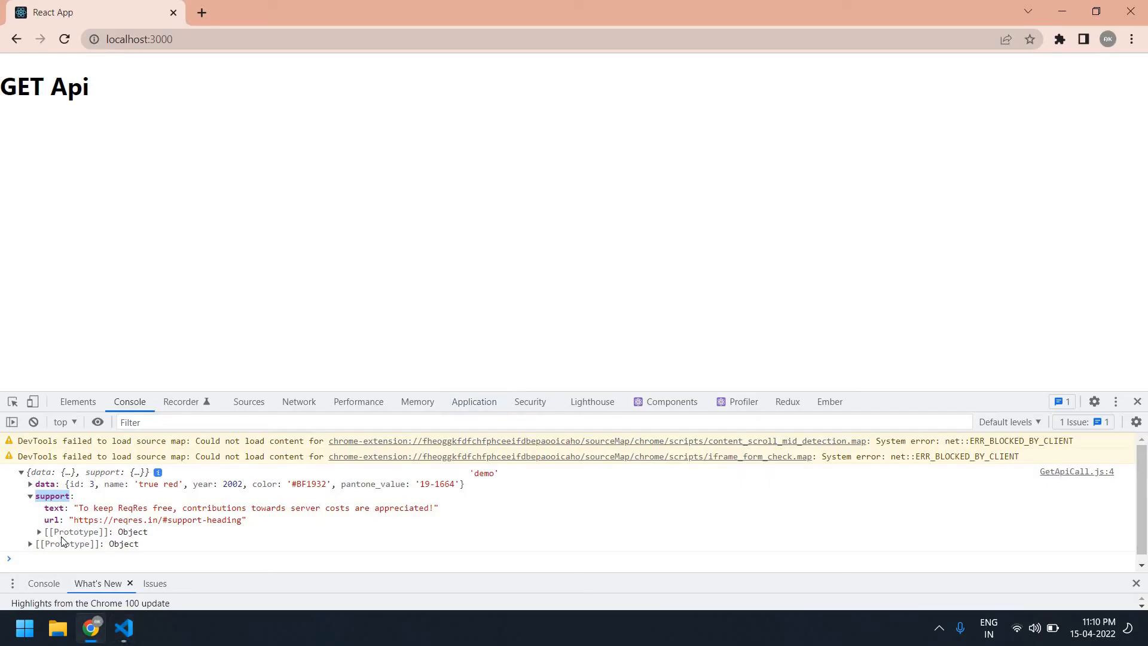
{"action": "mouse_move", "coordinate": [54, 506]}
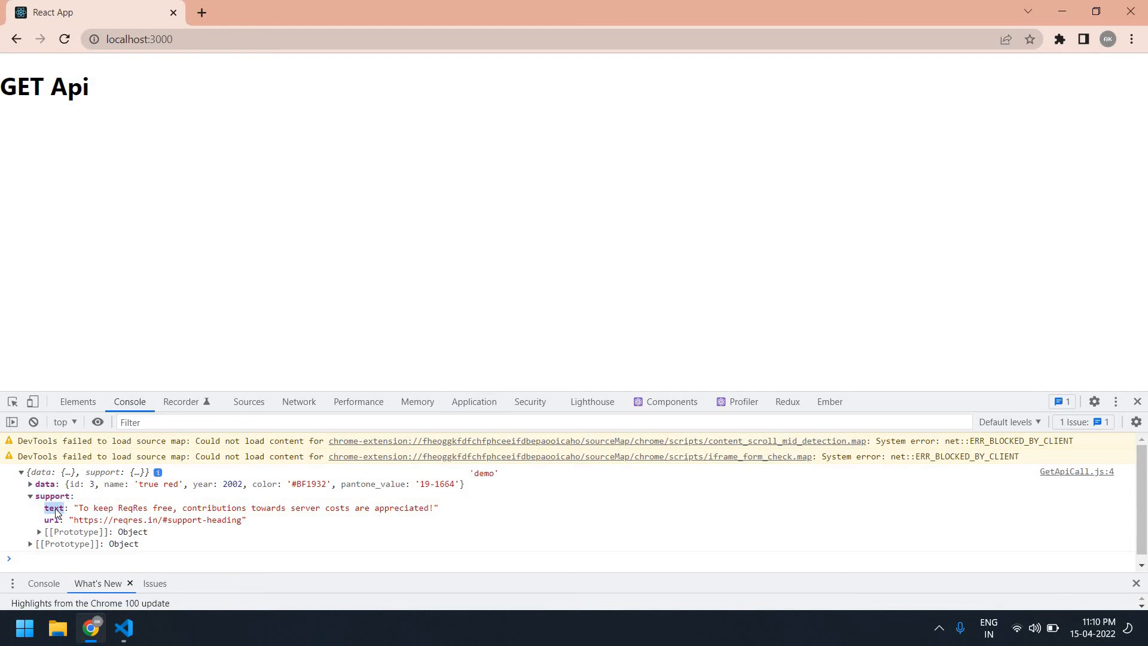
{"action": "left_click", "coordinate": [123, 628]}
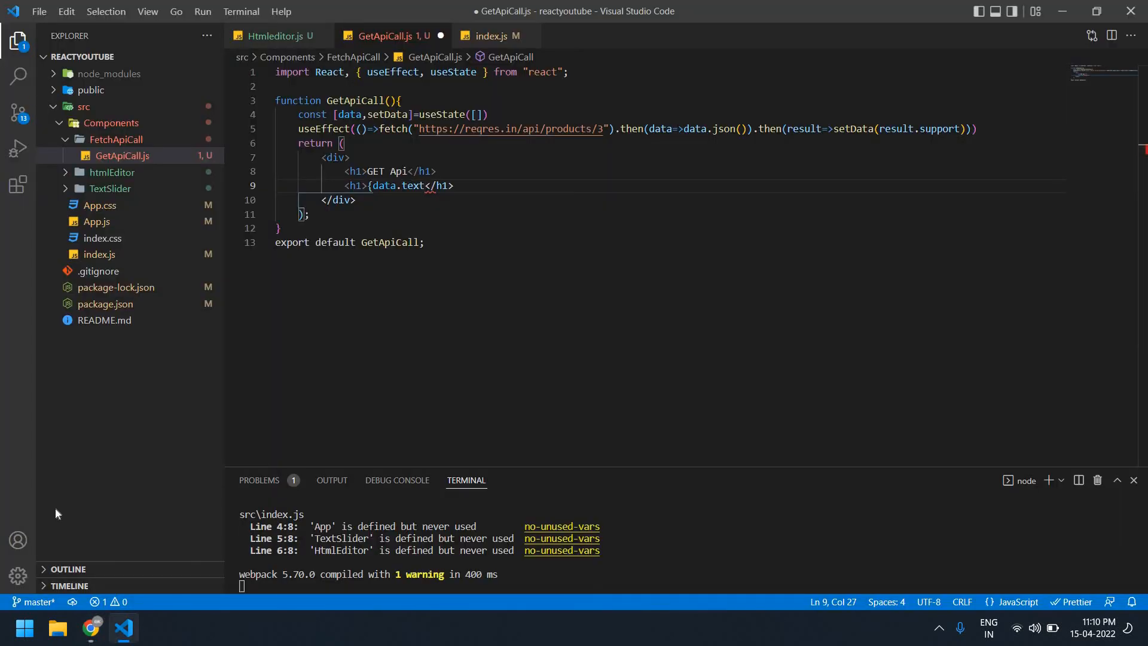
{"action": "key", "text": "ctrl+s"}
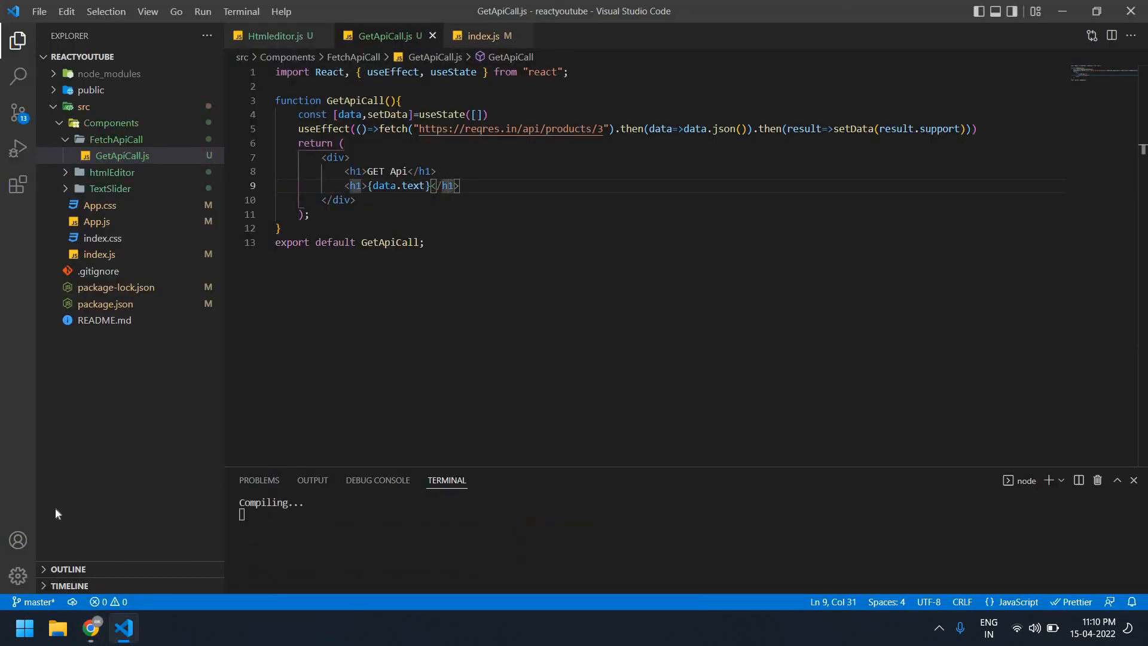
{"action": "left_click", "coordinate": [90, 628]}
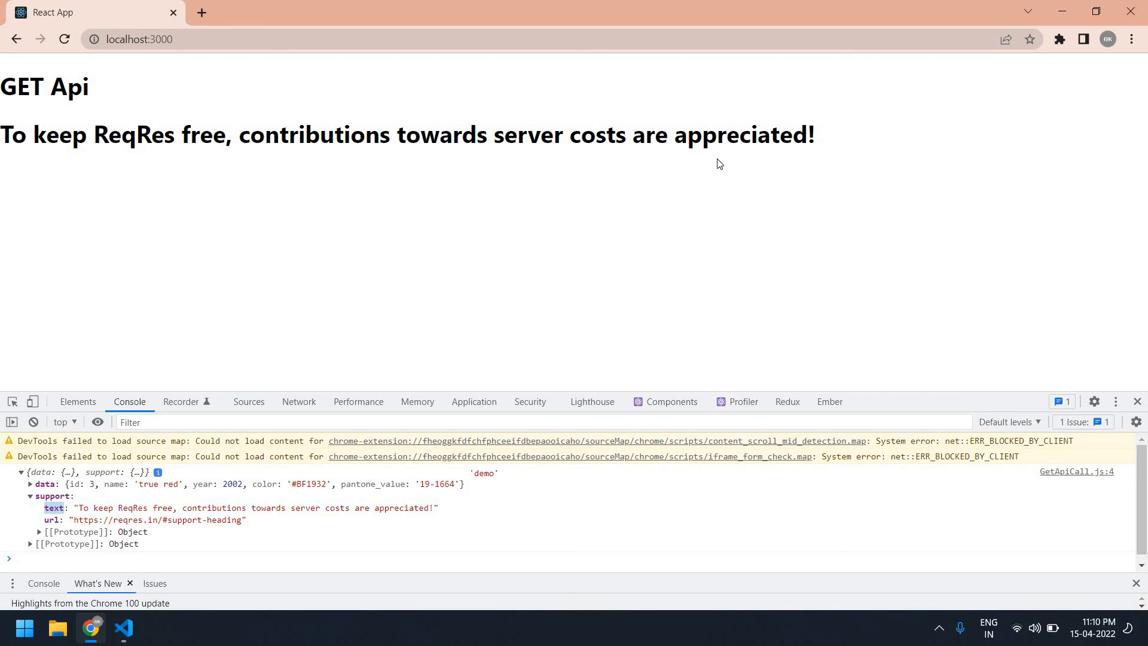
{"action": "mouse_move", "coordinate": [304, 119]}
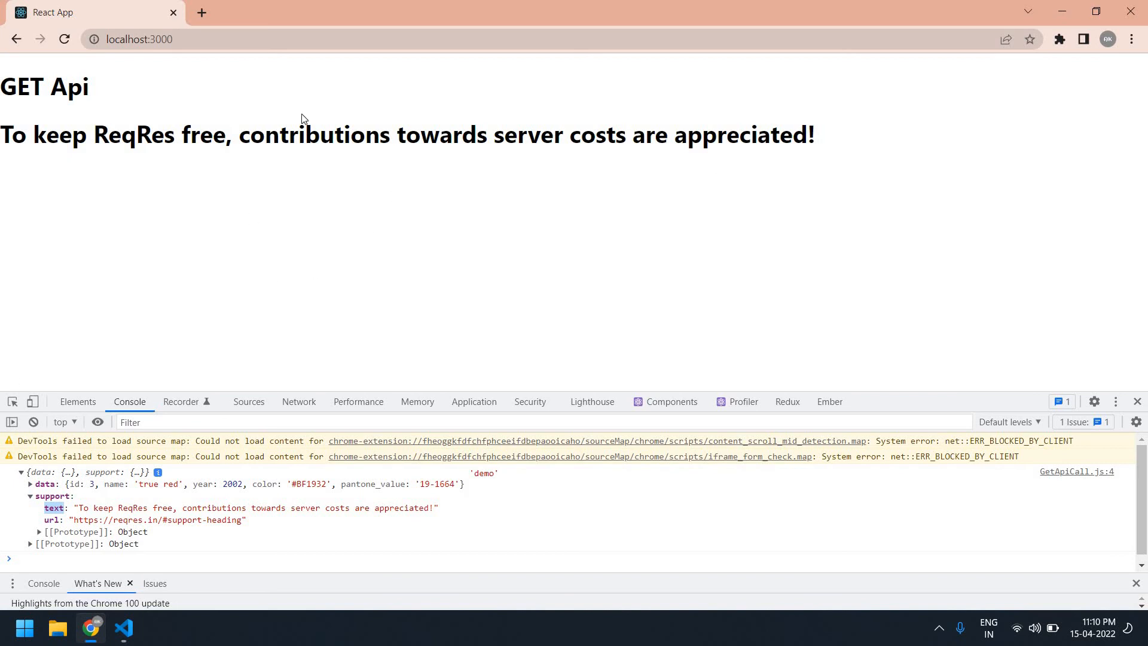
{"action": "mouse_move", "coordinate": [92, 510]}
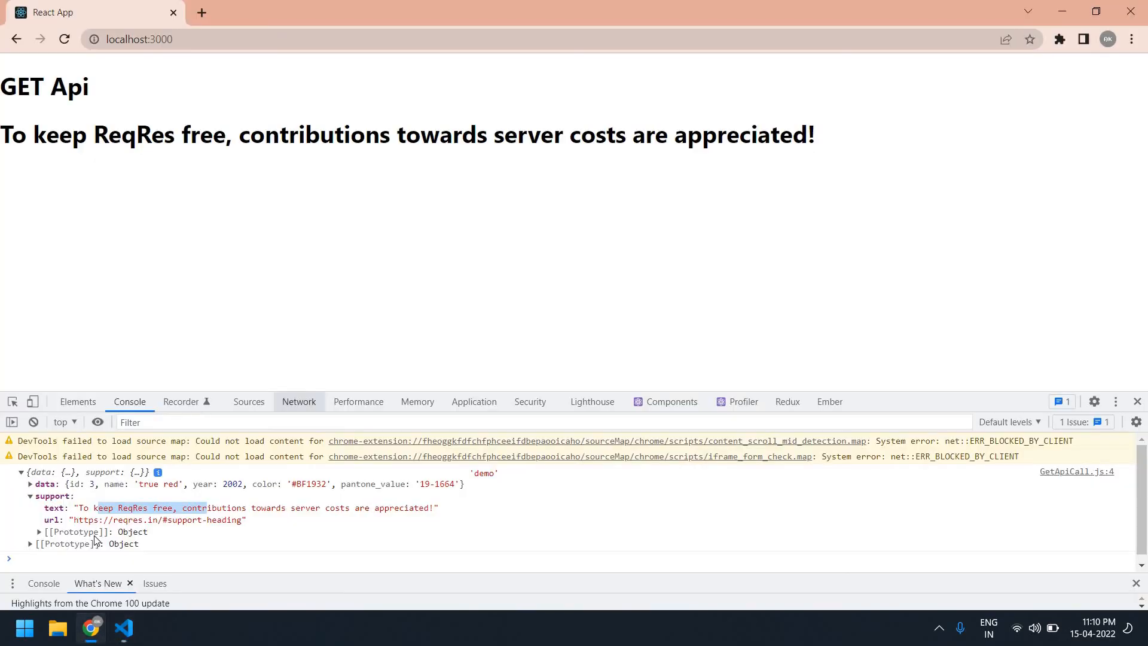
- Add <h1>{data.url}</h1> heading and check the reqres.in support URL appears on the page
{"action": "left_click", "coordinate": [123, 628]}
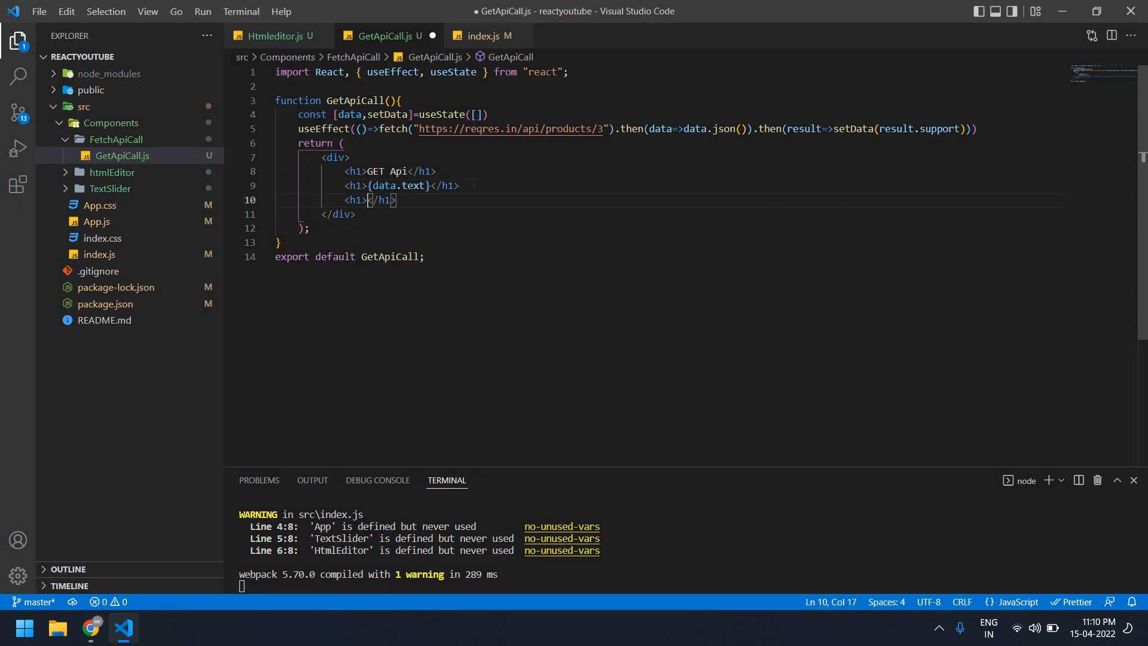
{"action": "type", "text": "data"}
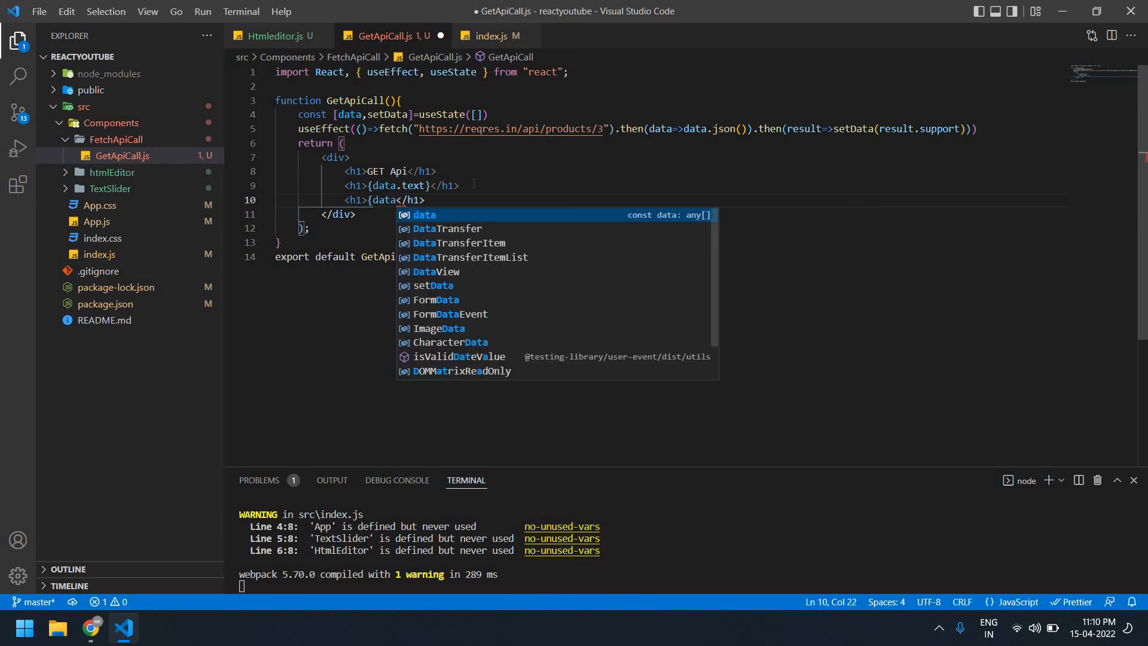
{"action": "type", "text": ".url}"}
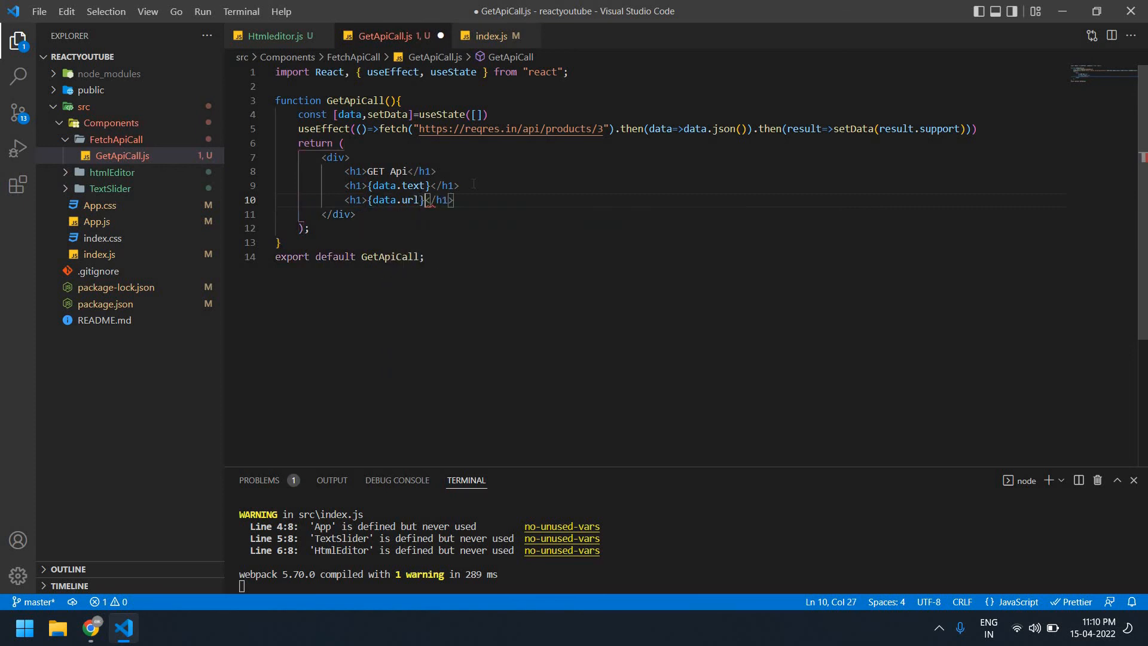
{"action": "left_click", "coordinate": [90, 627]}
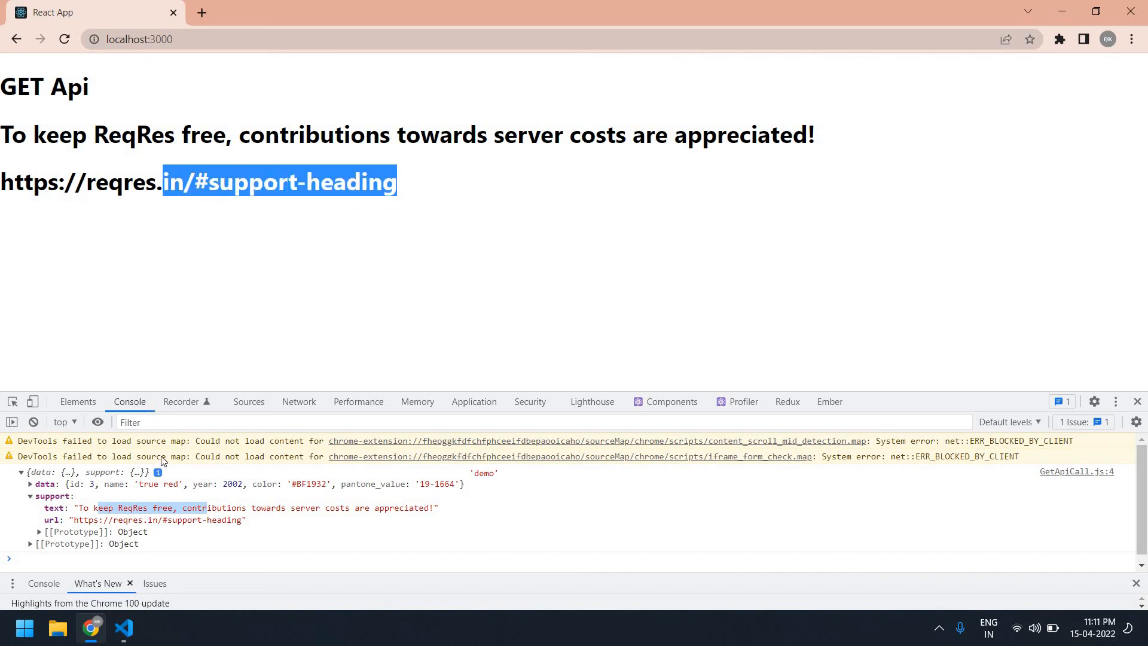
{"action": "mouse_move", "coordinate": [264, 130]}
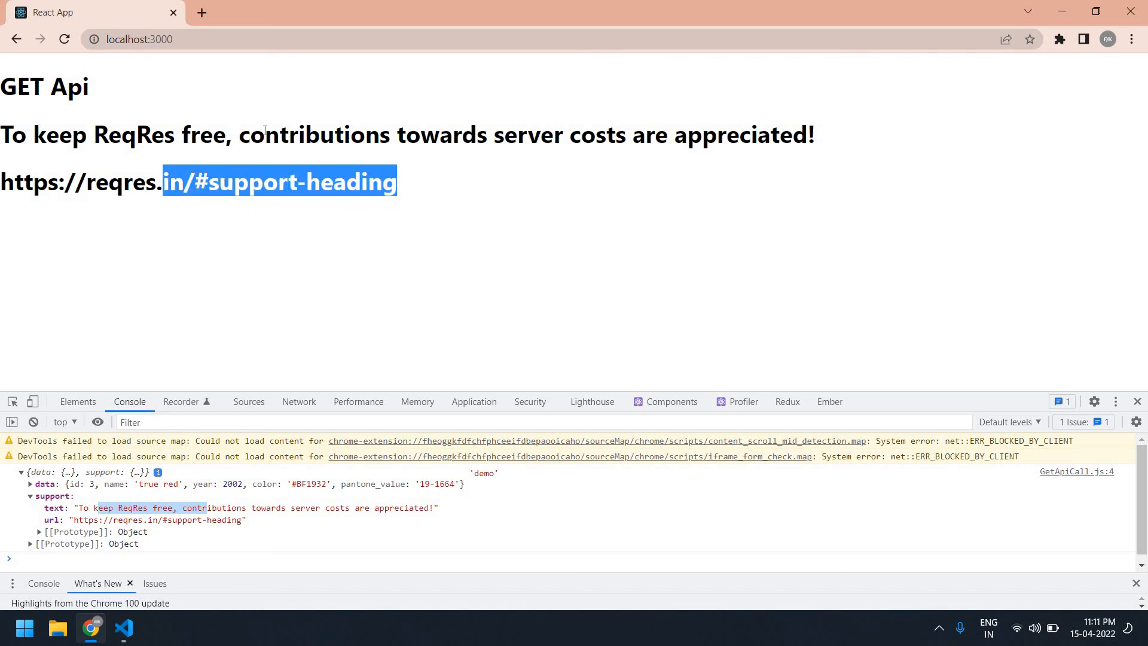
{"action": "left_click", "coordinate": [123, 628]}
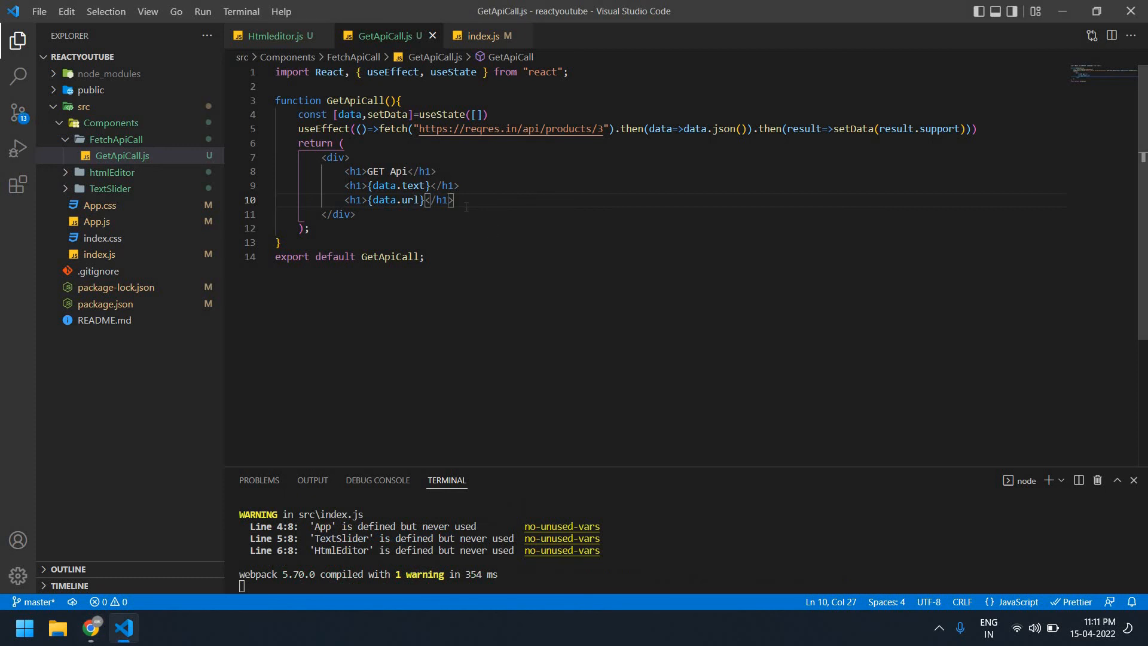
{"action": "left_click", "coordinate": [455, 199]}
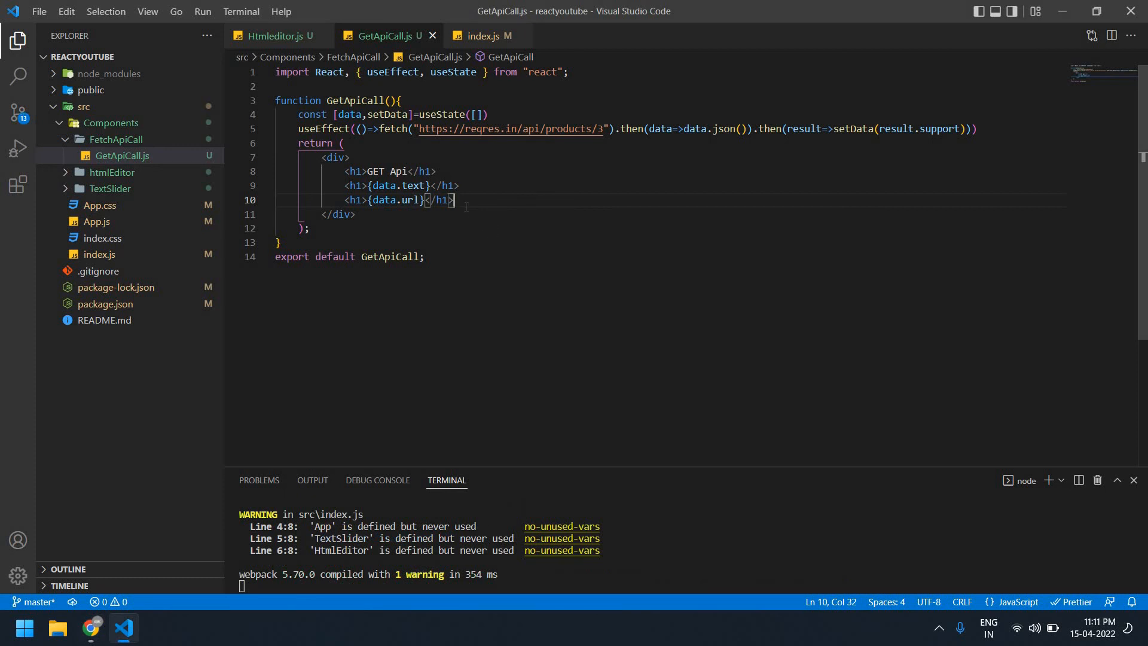